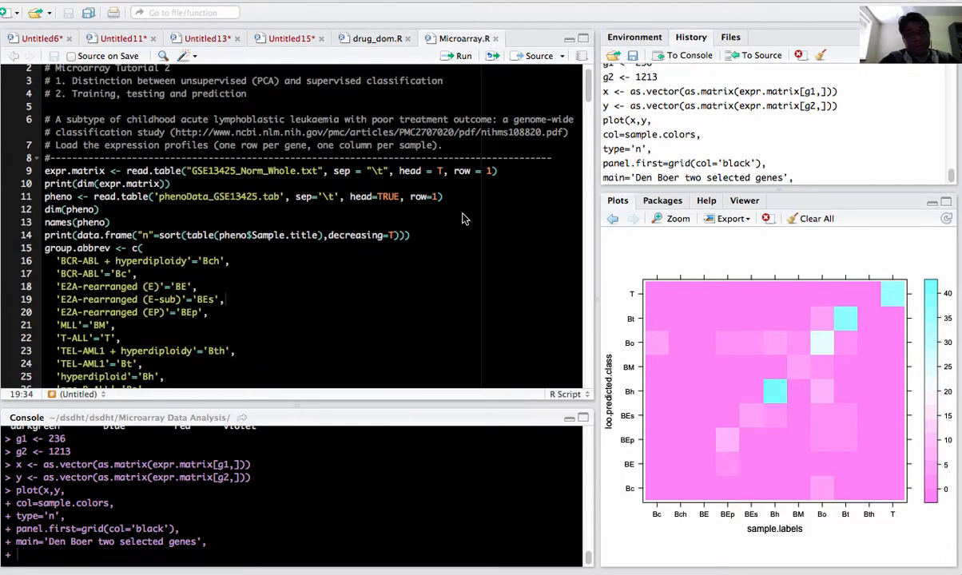
{"action": "mouse_move", "coordinate": [289, 163]}
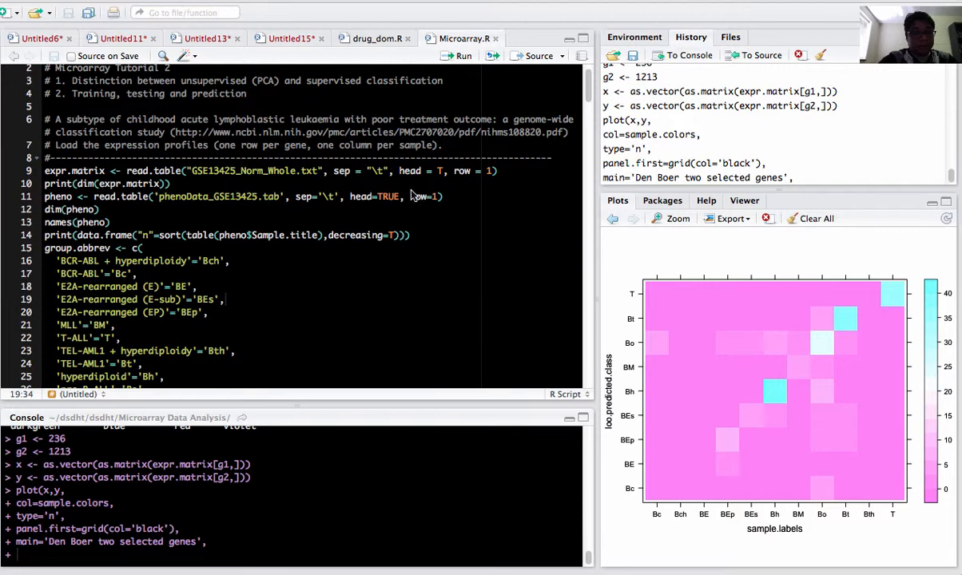
{"action": "mouse_move", "coordinate": [505, 175]}
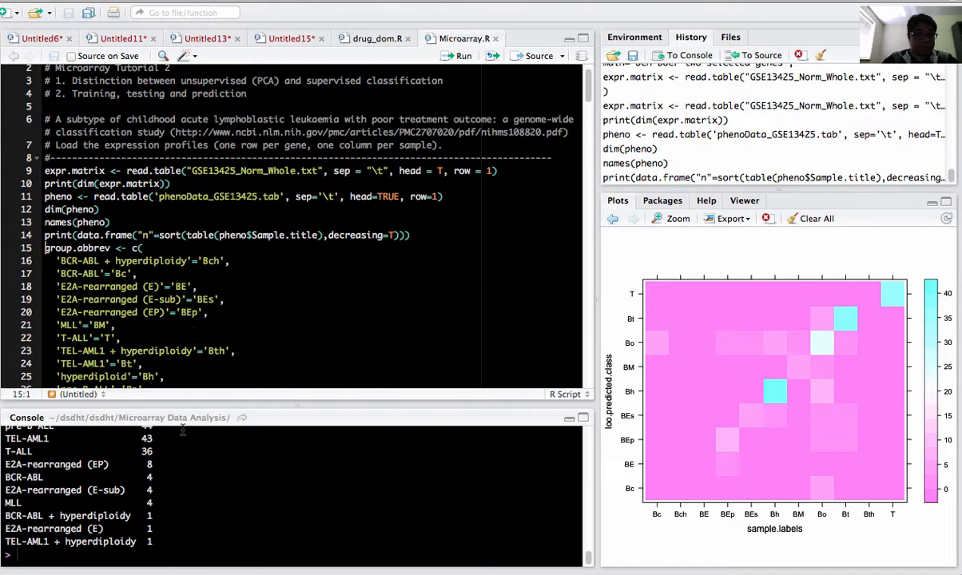
- Run the group.abbrev vector mapping subtype names to codes such as Bo and T
{"action": "scroll", "scroll_direction": "up", "scroll_amount": 3}
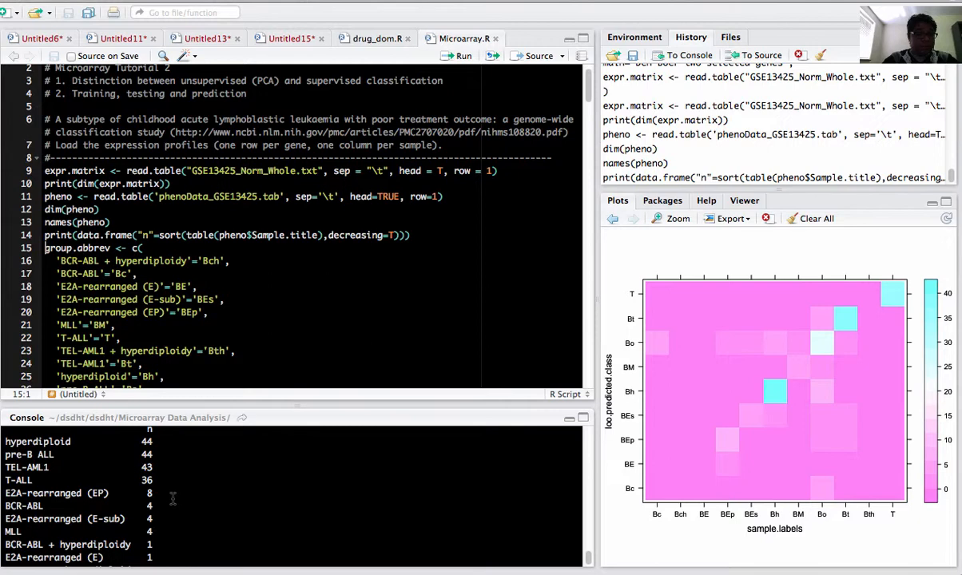
{"action": "scroll", "scroll_direction": "down", "scroll_amount": 3}
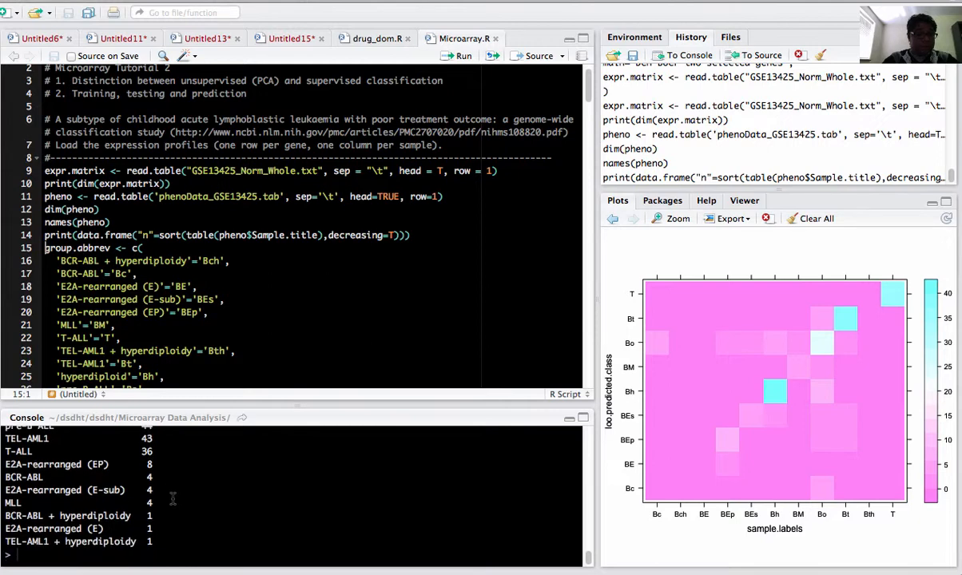
{"action": "scroll", "scroll_direction": "down", "scroll_amount": 3}
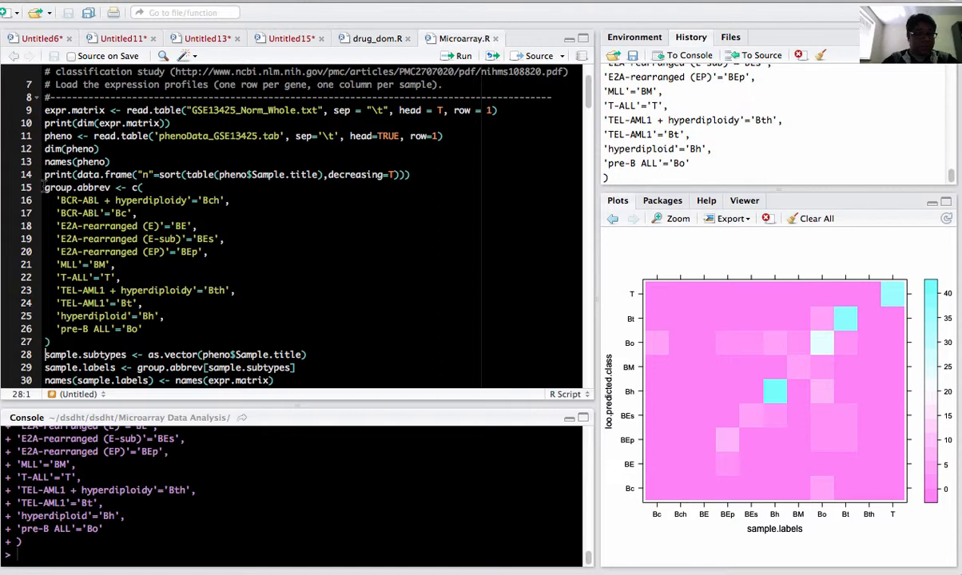
- Run sample.subtypes, sample.labels, ten random labels and the group.colors vector (lines 28–47)
{"action": "scroll", "scroll_direction": "down", "scroll_amount": 3}
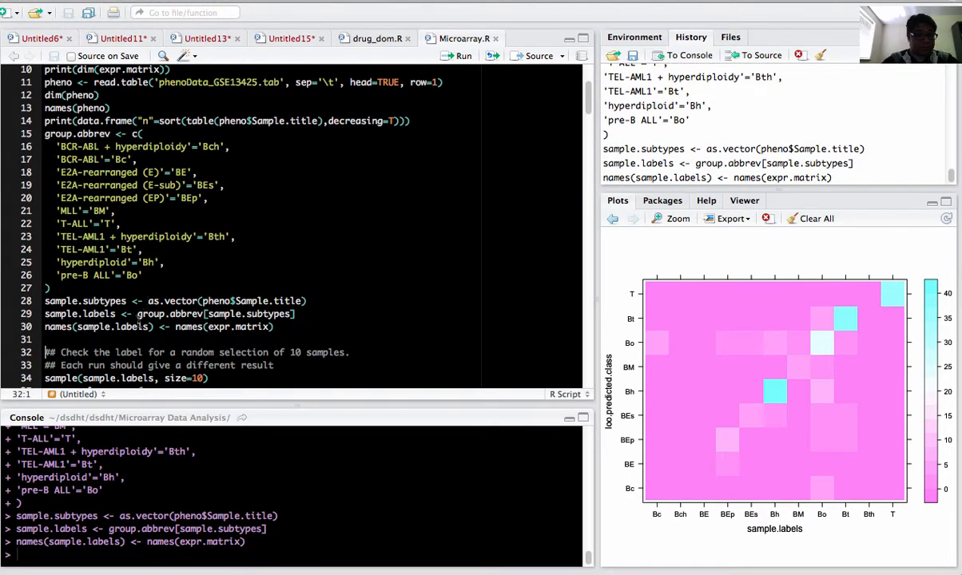
{"action": "left_click", "coordinate": [456, 55]}
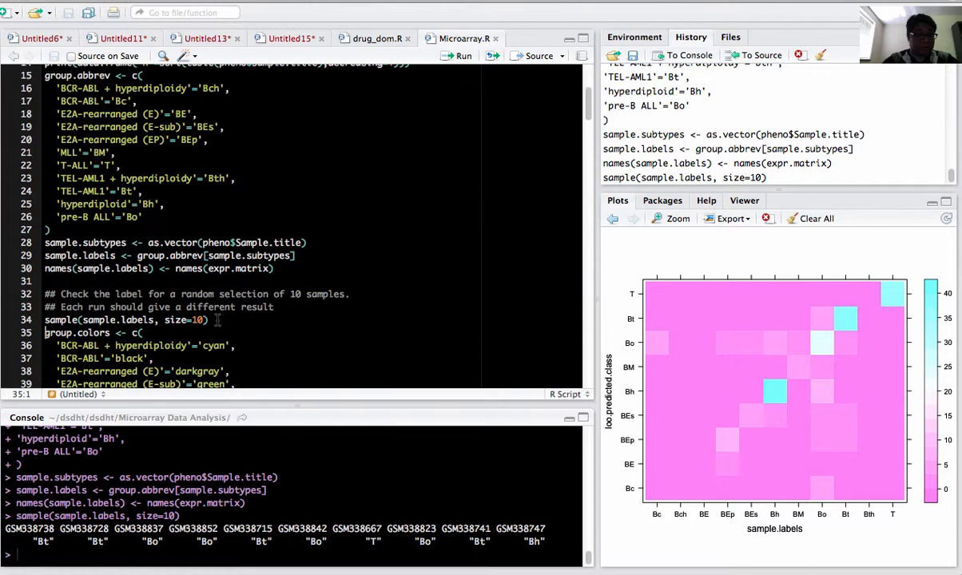
{"action": "scroll", "scroll_direction": "down", "scroll_amount": 3}
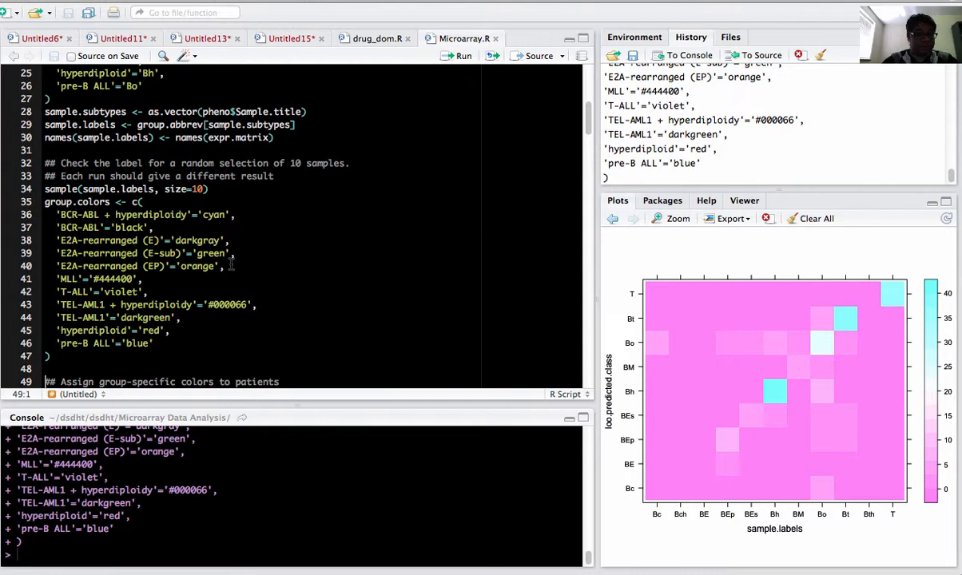
{"action": "scroll", "scroll_direction": "down", "scroll_amount": 3}
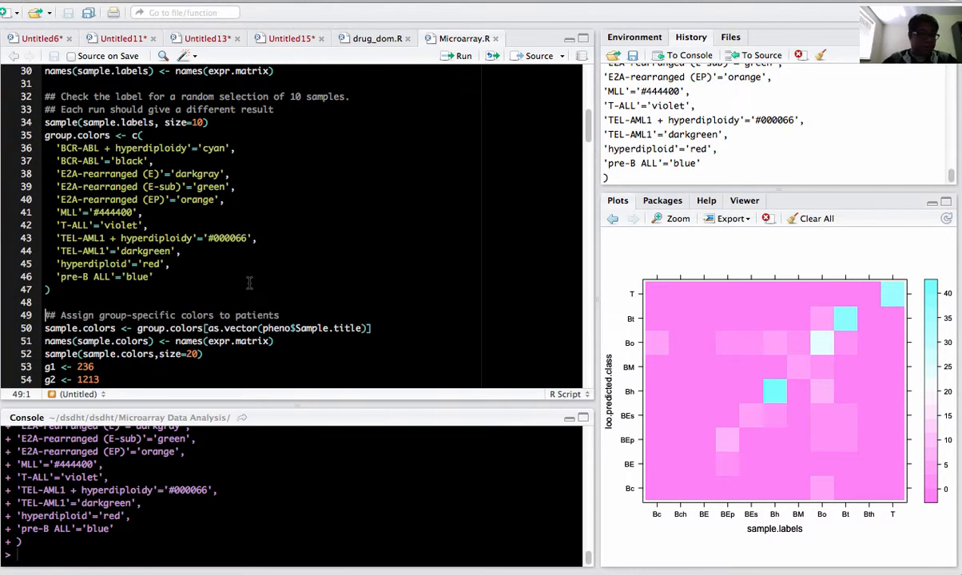
- Remove the current heatmap plot and clear all remaining plots from the Plots pane
{"action": "left_click", "coordinate": [766, 218]}
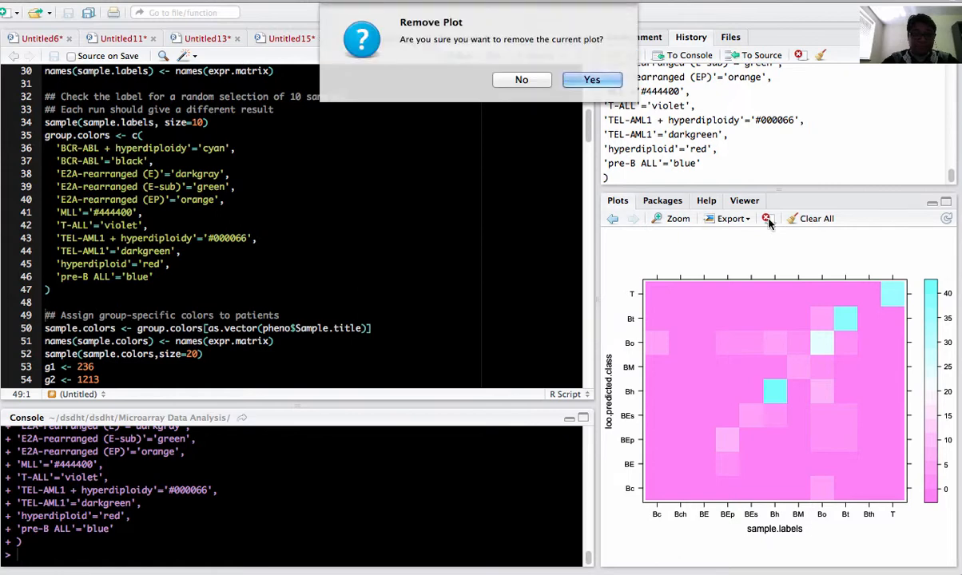
{"action": "left_click", "coordinate": [591, 79]}
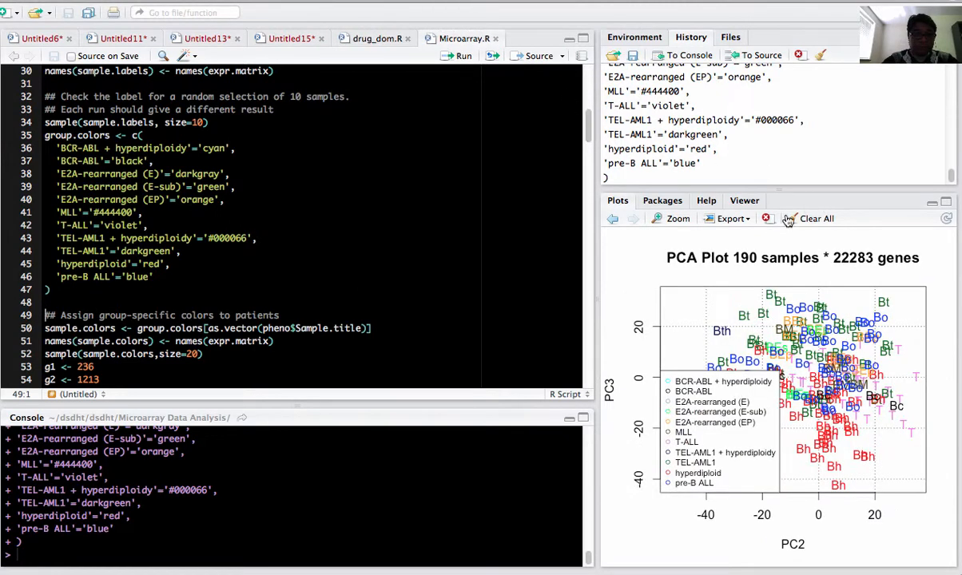
{"action": "left_click", "coordinate": [815, 218]}
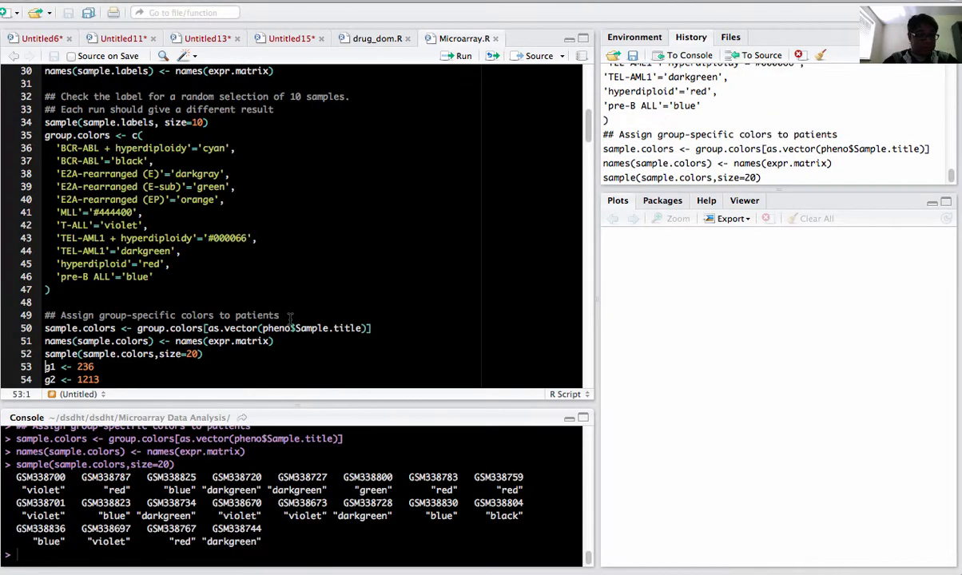
- Run lines 49–56 assigning subtype colours to samples and extracting genes 236 and 1213
{"action": "scroll", "scroll_direction": "down", "scroll_amount": 3}
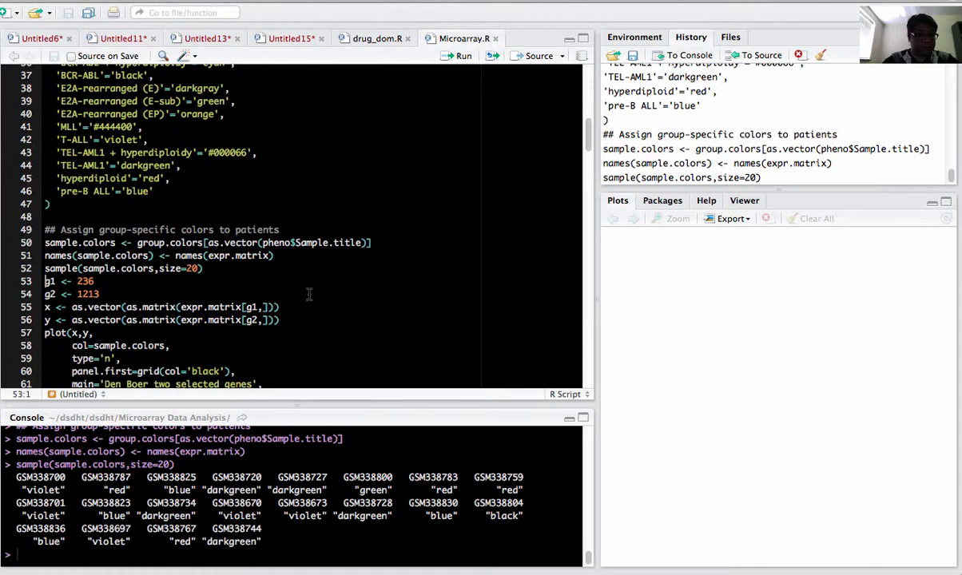
{"action": "scroll", "scroll_direction": "down", "scroll_amount": 3}
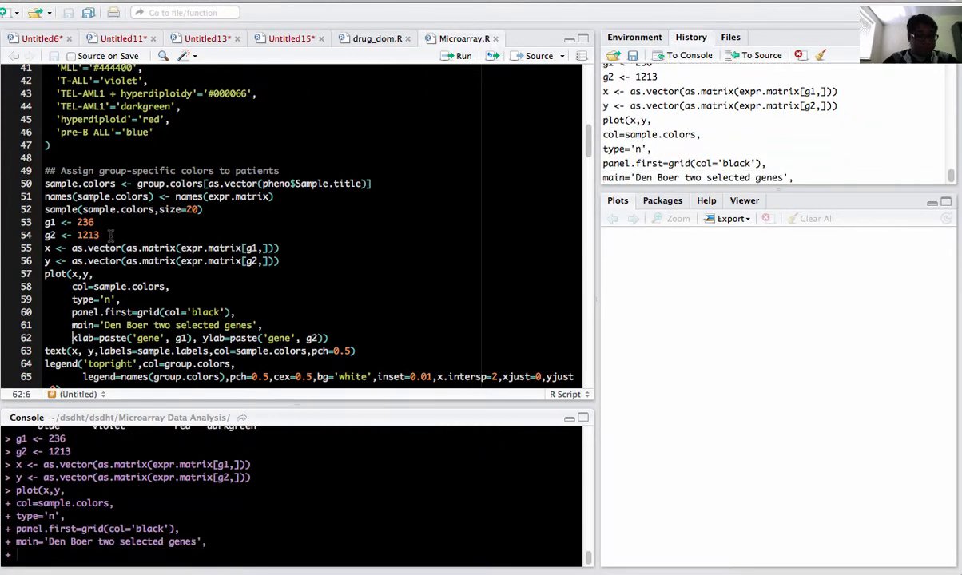
- Run the plot(), text() and legend() lines for the gene 236 vs gene 1213 scatter plot
{"action": "left_click", "coordinate": [461, 56]}
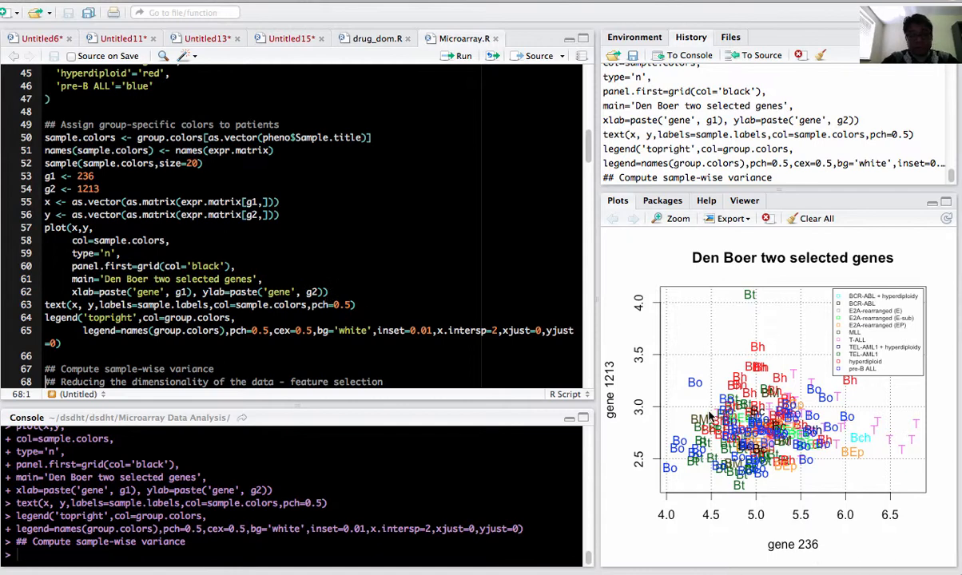
{"action": "mouse_move", "coordinate": [859, 464]}
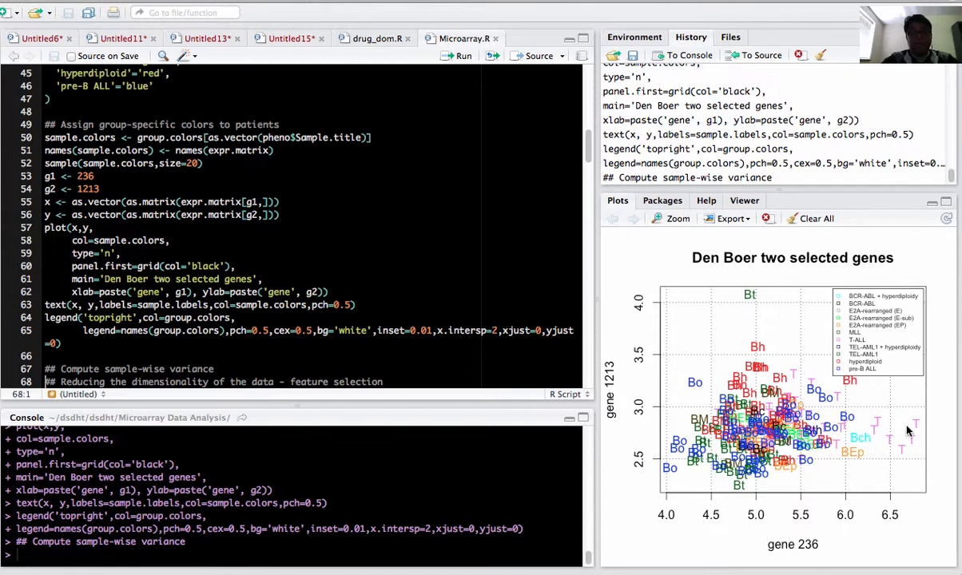
{"action": "mouse_move", "coordinate": [901, 464]}
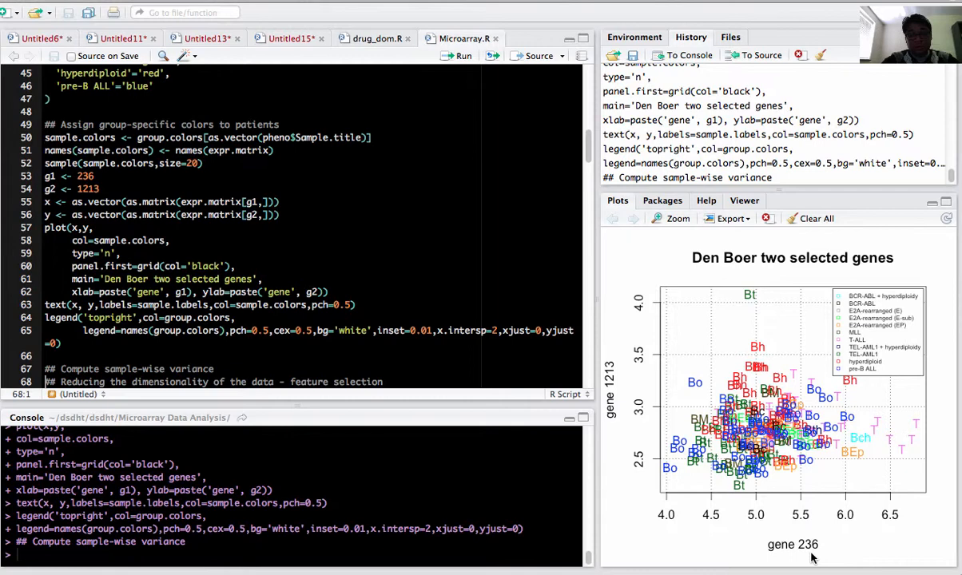
{"action": "mouse_move", "coordinate": [911, 461]}
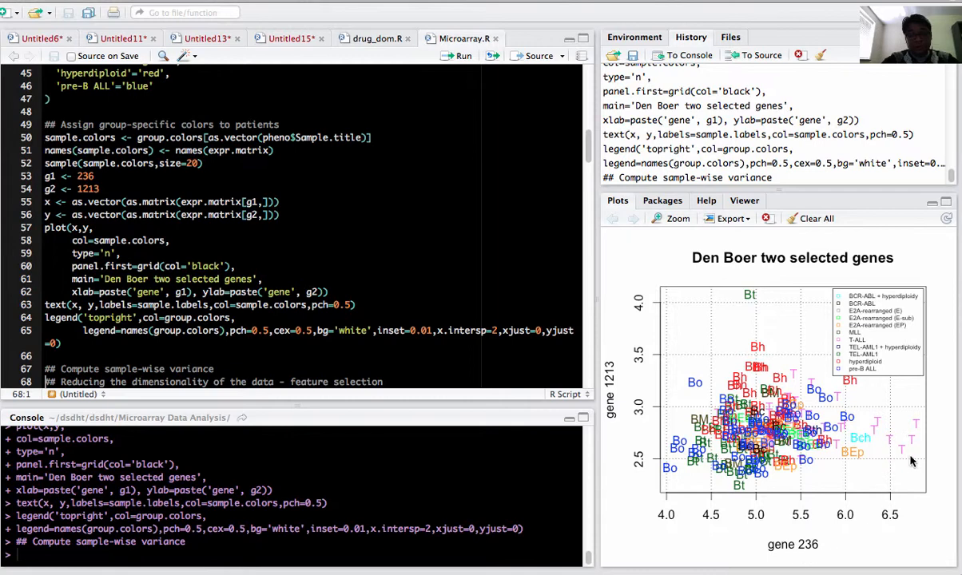
{"action": "mouse_move", "coordinate": [662, 418]}
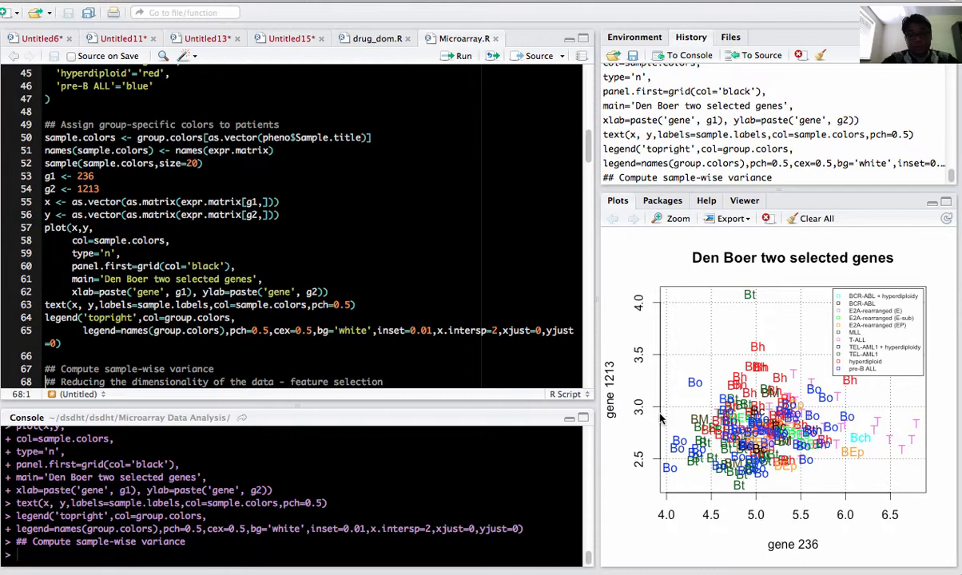
{"action": "mouse_move", "coordinate": [859, 559]}
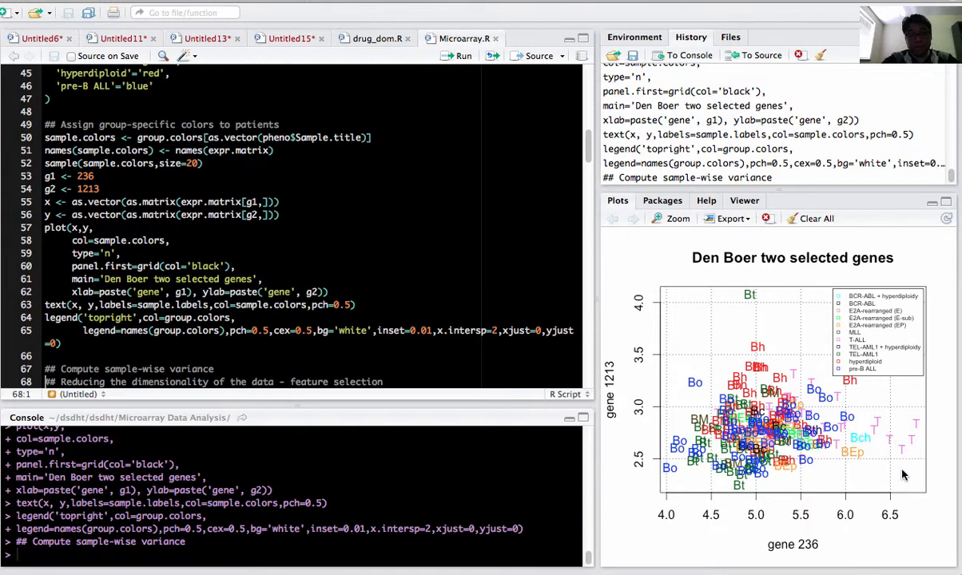
{"action": "mouse_move", "coordinate": [854, 558]}
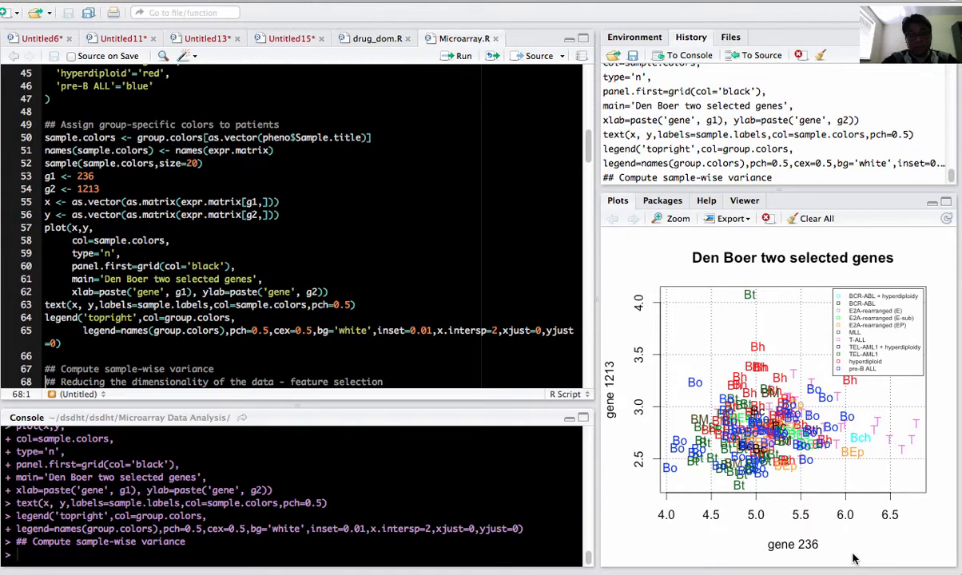
{"action": "scroll", "scroll_direction": "down", "scroll_amount": 3}
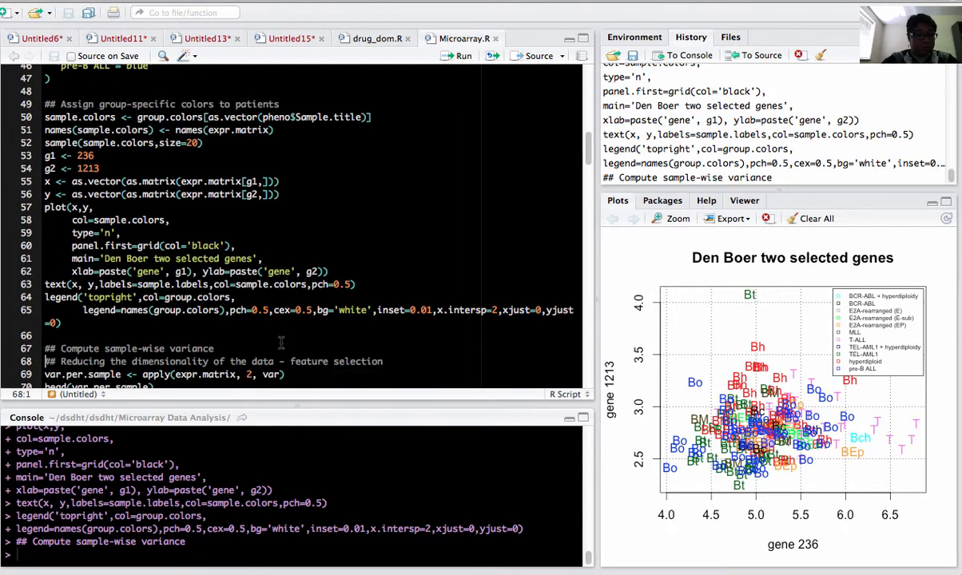
- Run var.per.sample, its head, and hist(var.per.sample, breaks=20) from lines 69–73
{"action": "scroll", "scroll_direction": "down", "scroll_amount": 3}
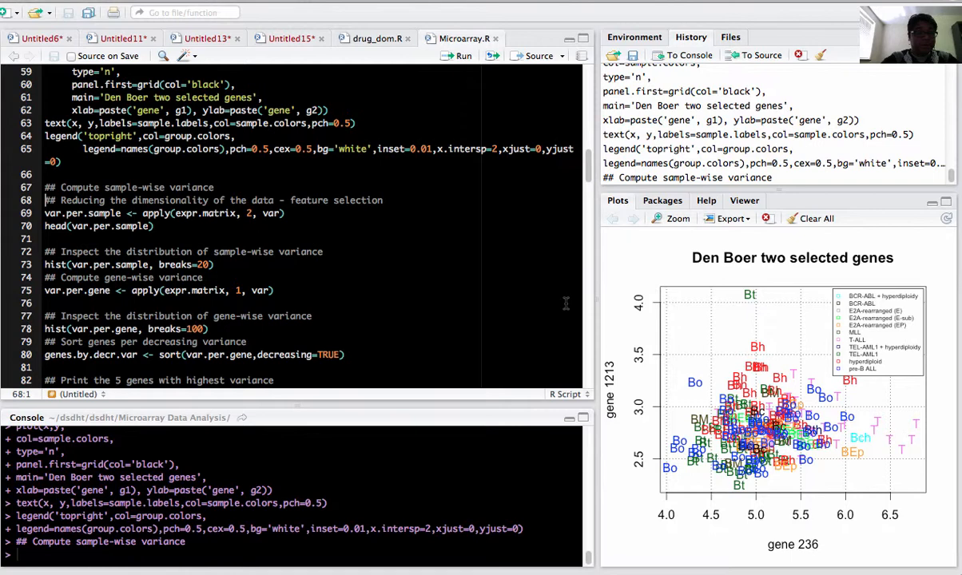
{"action": "mouse_move", "coordinate": [353, 263]}
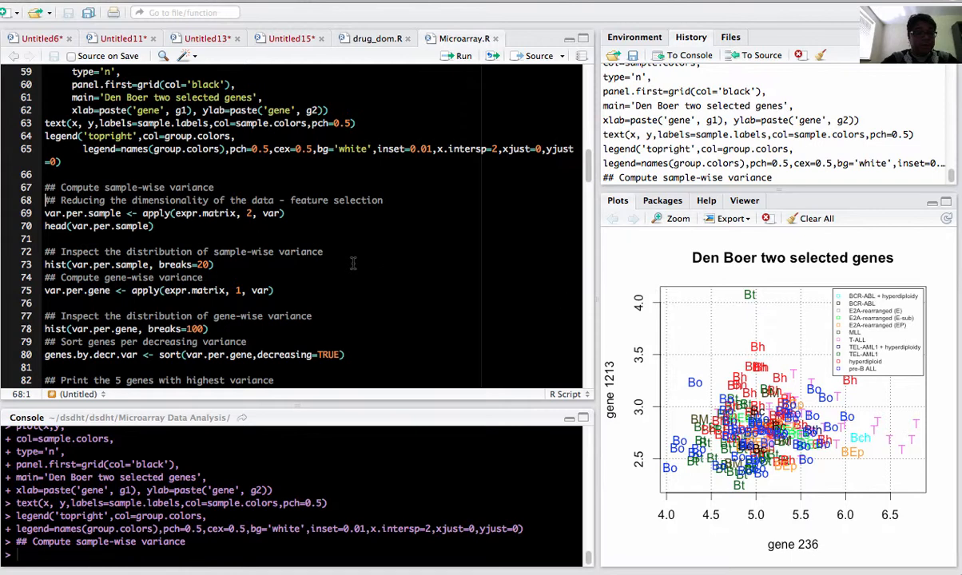
{"action": "mouse_move", "coordinate": [434, 277]}
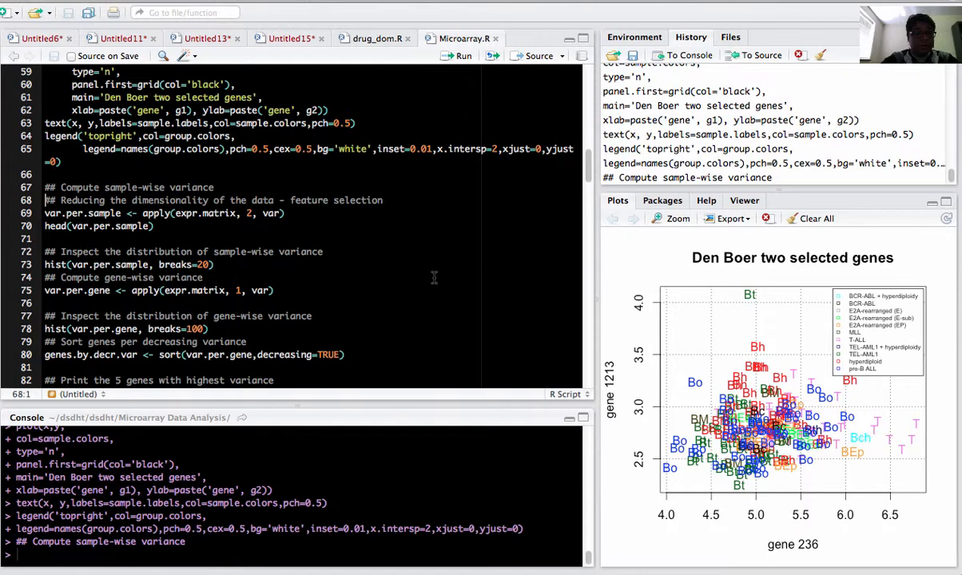
{"action": "mouse_move", "coordinate": [417, 246]}
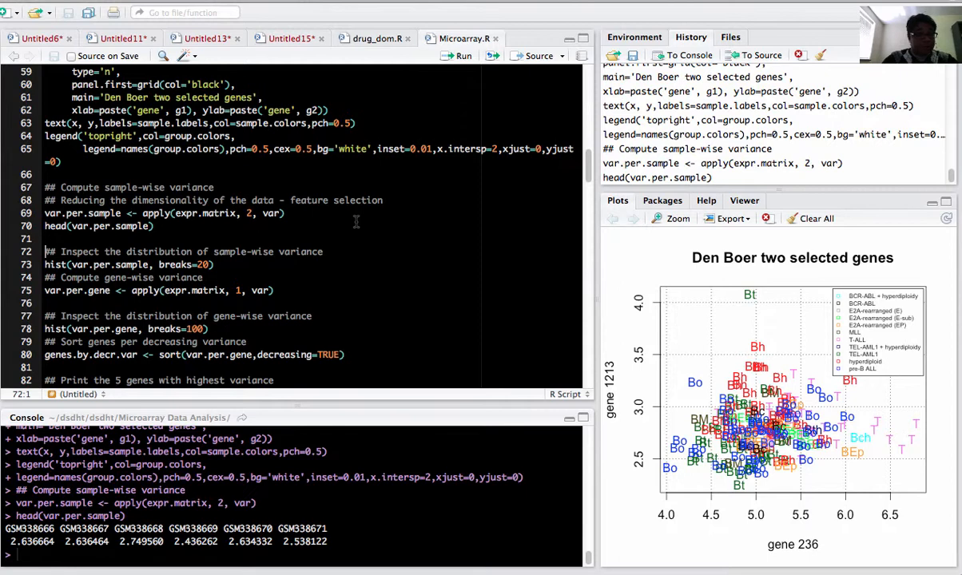
{"action": "mouse_move", "coordinate": [329, 216]}
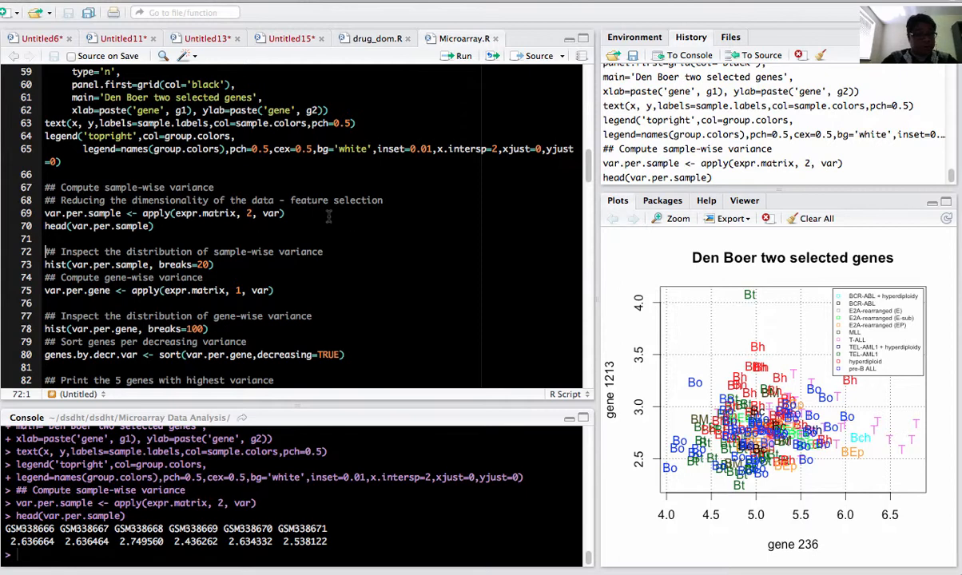
{"action": "scroll", "scroll_direction": "down", "scroll_amount": 3}
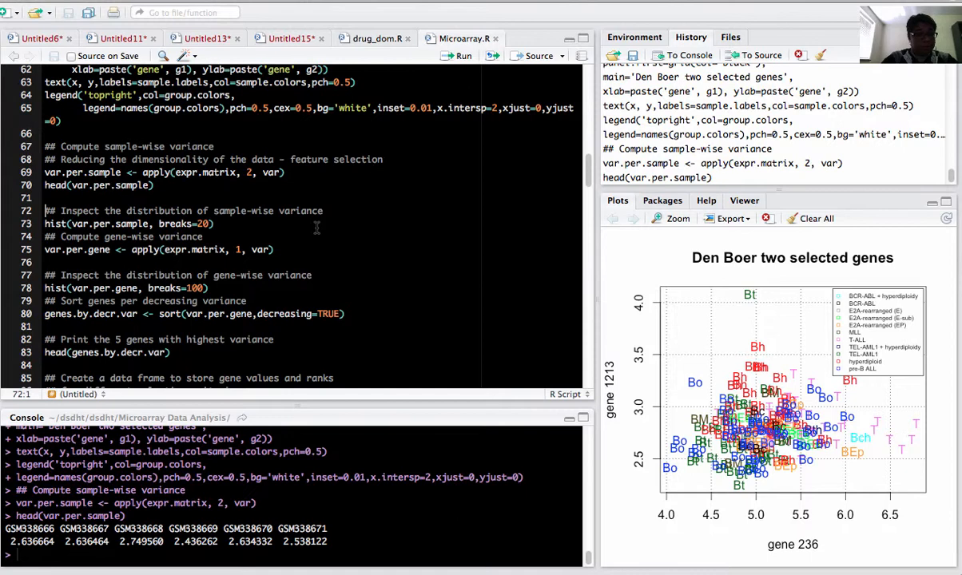
{"action": "scroll", "scroll_direction": "down", "scroll_amount": 3}
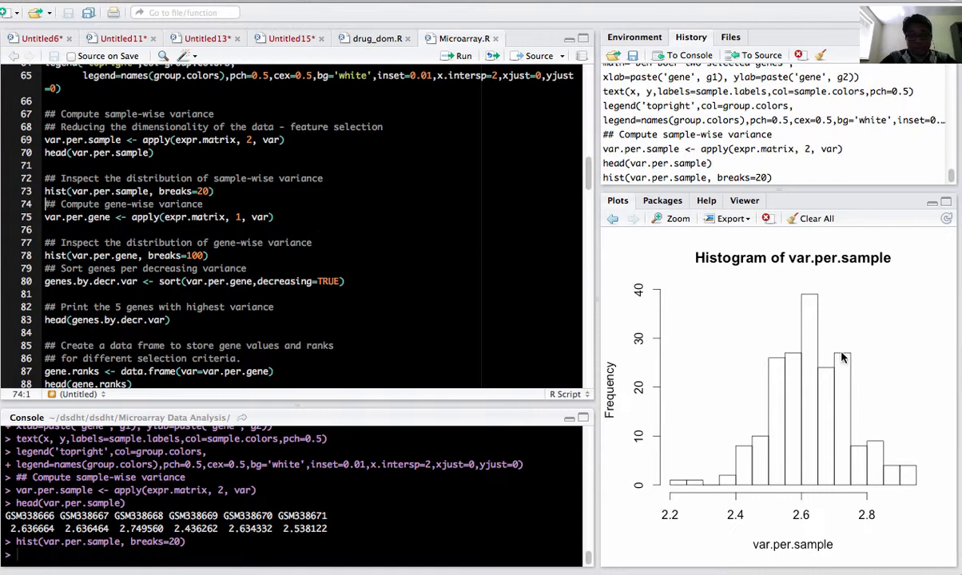
{"action": "mouse_move", "coordinate": [837, 370]}
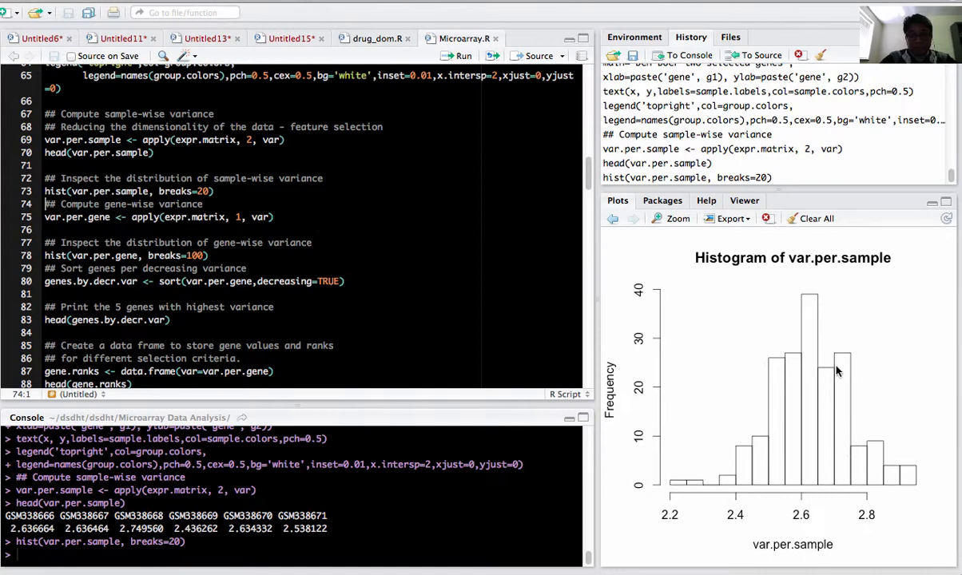
{"action": "mouse_move", "coordinate": [257, 258]}
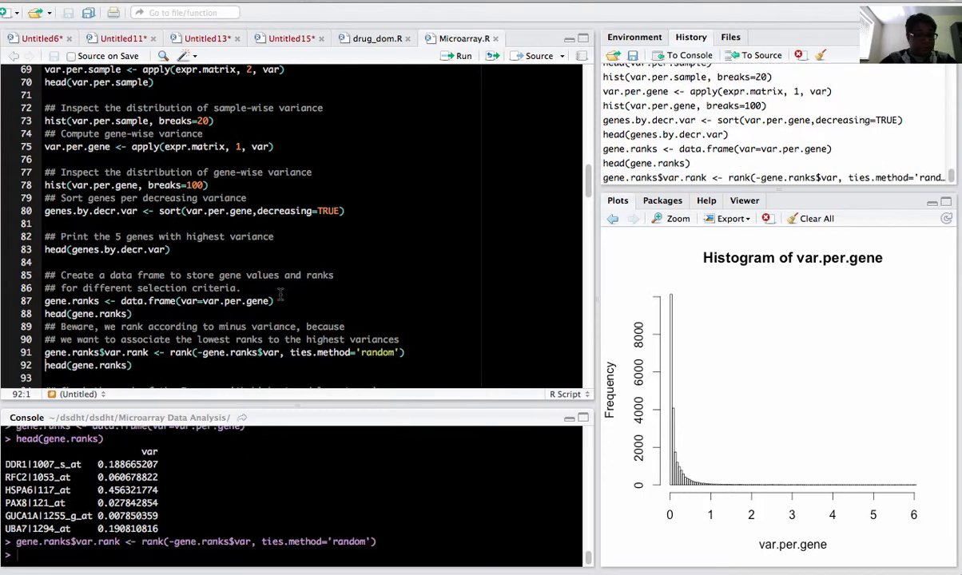
- Run head(gene.ranks) and the top-five variance rank lookup, noting the minus in the ranking
{"action": "scroll", "scroll_direction": "down", "scroll_amount": 3}
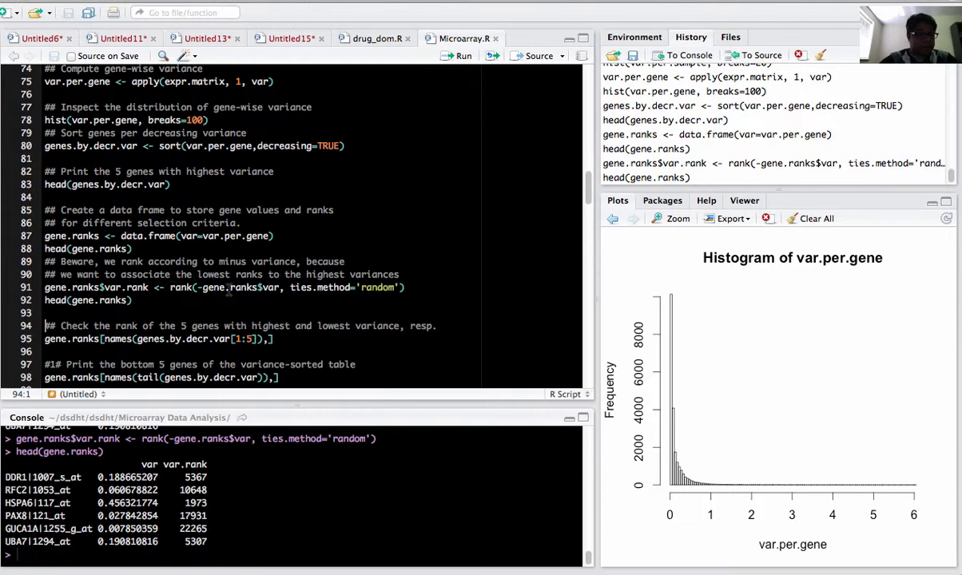
{"action": "left_click", "coordinate": [204, 287]}
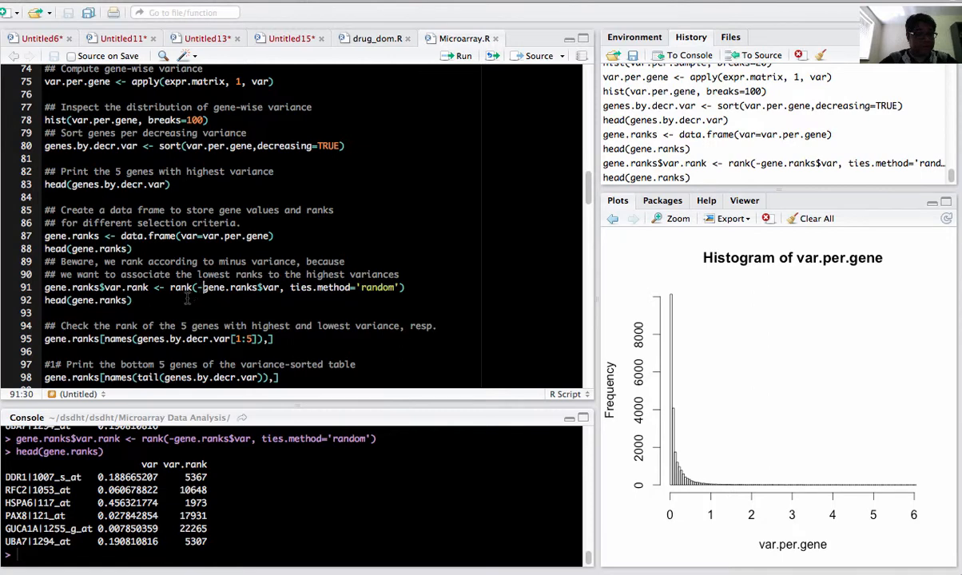
{"action": "scroll", "scroll_direction": "down", "scroll_amount": 3}
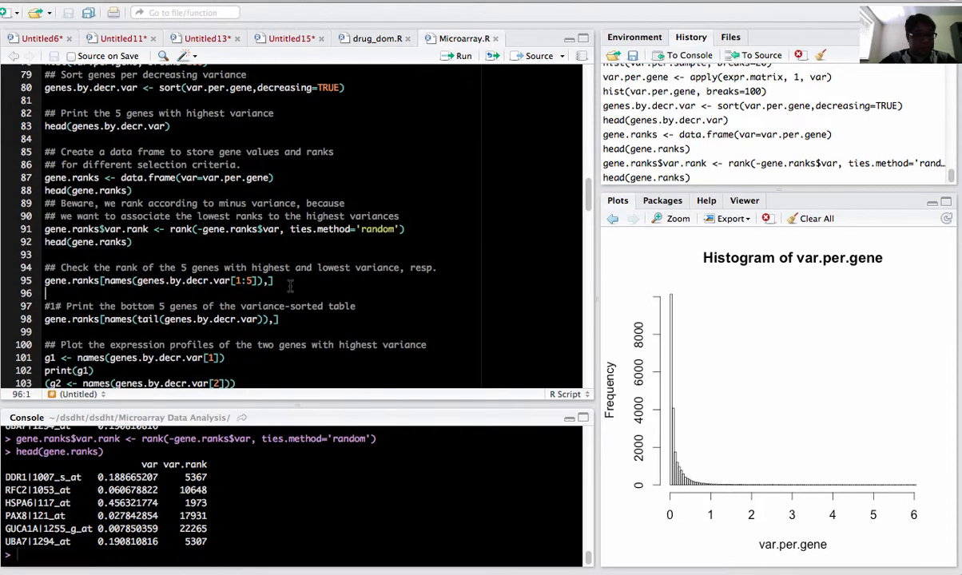
{"action": "left_click", "coordinate": [45, 280]}
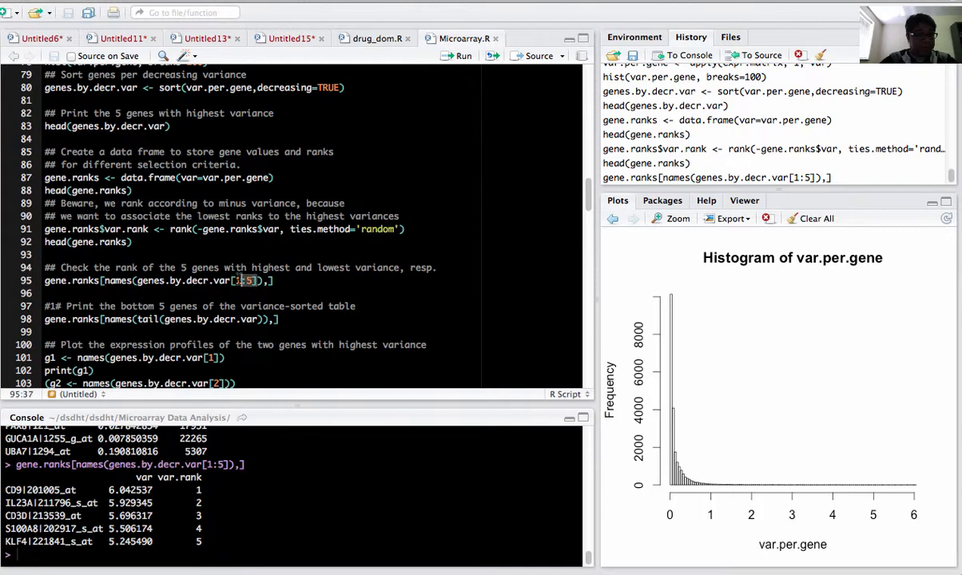
- Run the bottom-five rank lookup, then assign and print the two most variable genes g1 and g2
{"action": "scroll", "scroll_direction": "down", "scroll_amount": 3}
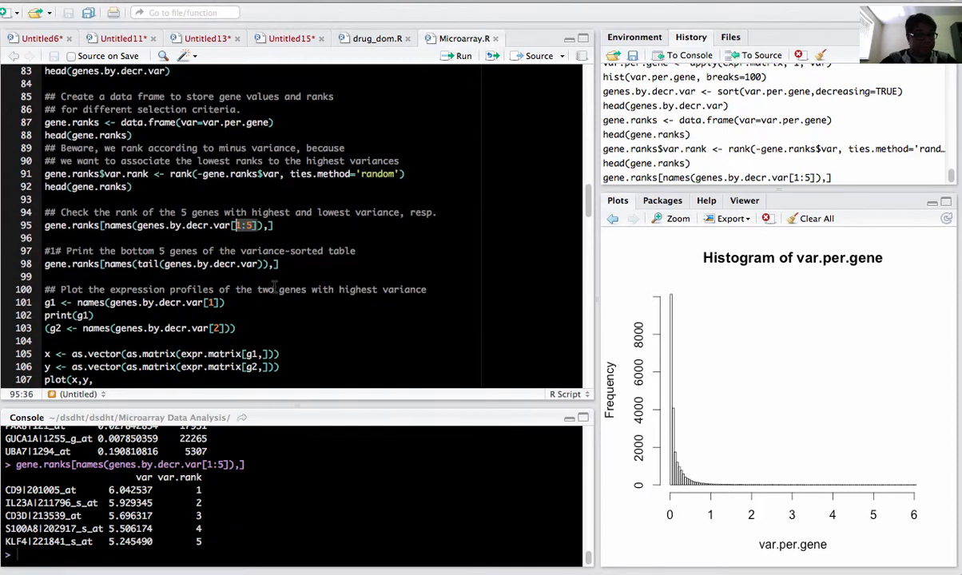
{"action": "left_click", "coordinate": [280, 263]}
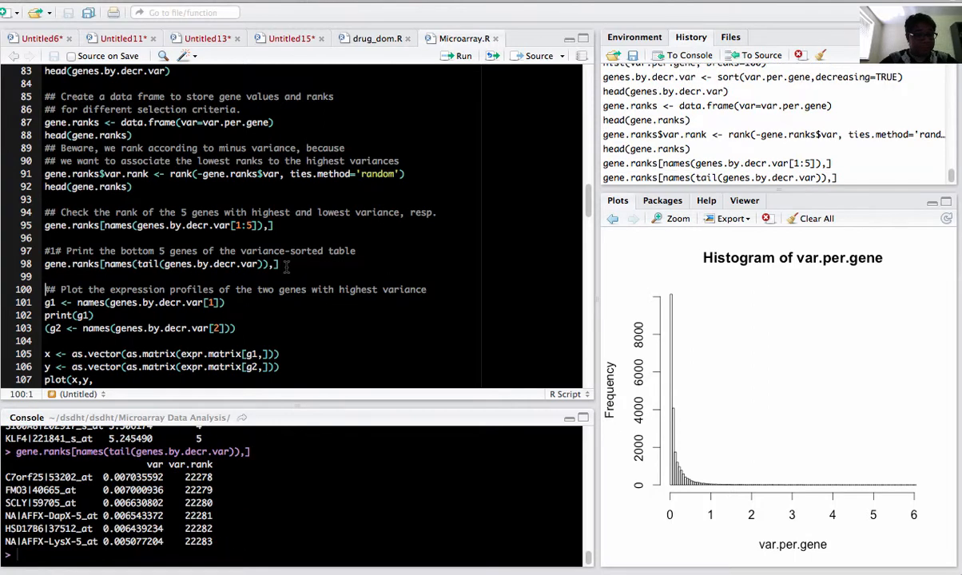
{"action": "scroll", "scroll_direction": "down", "scroll_amount": 3}
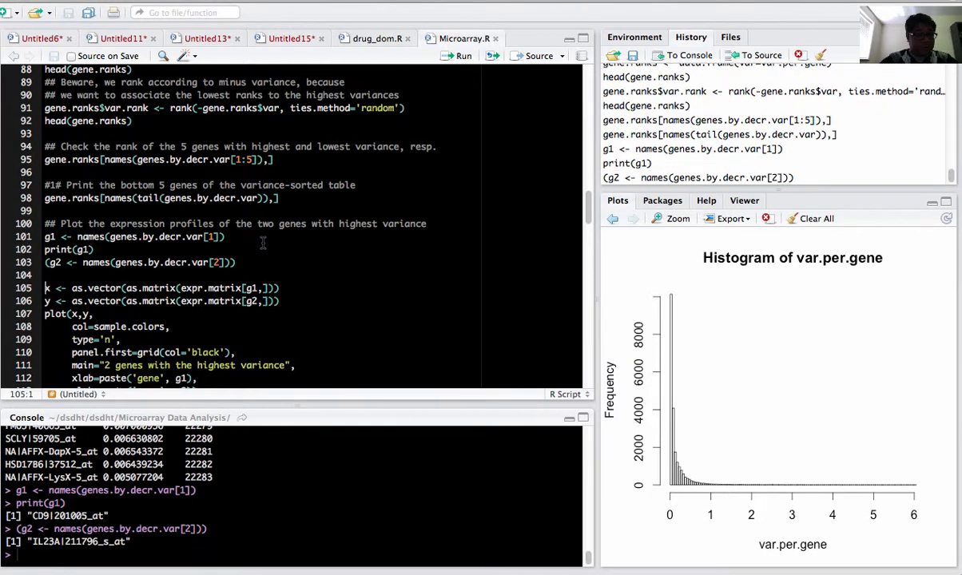
- Run plot(), text() and legend() for the CD9 vs IL23A scatter plot coloured by subtype
{"action": "left_click", "coordinate": [461, 55]}
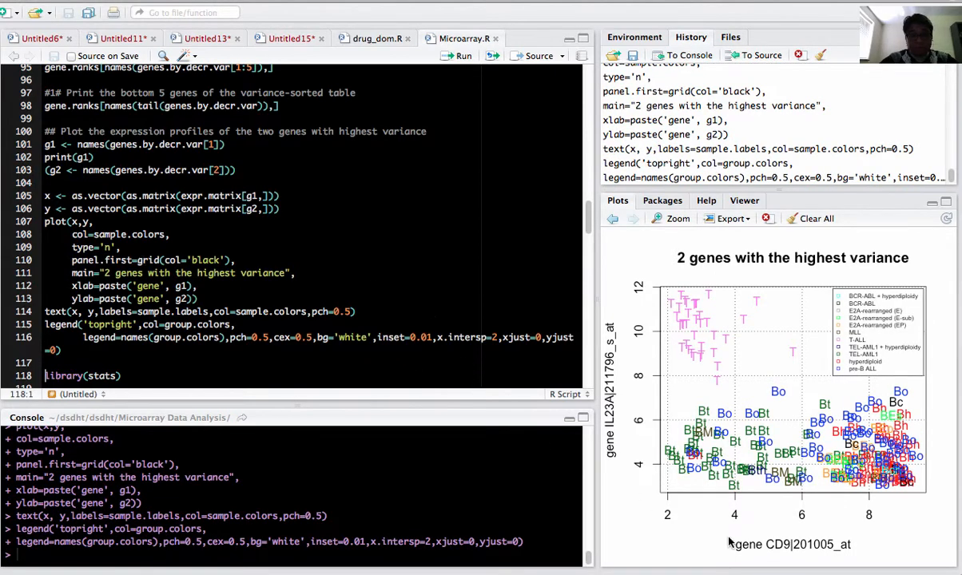
{"action": "mouse_move", "coordinate": [682, 359]}
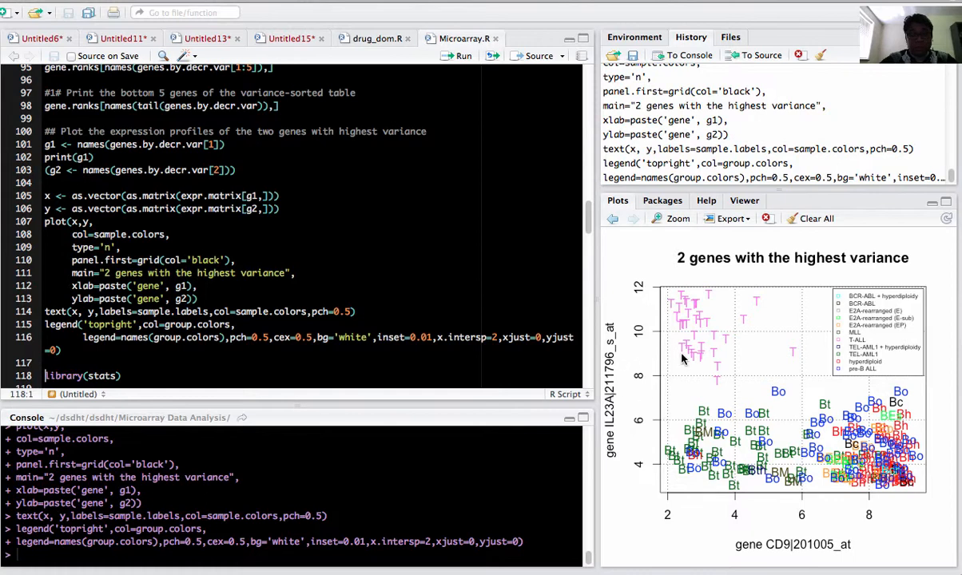
{"action": "mouse_move", "coordinate": [781, 556]}
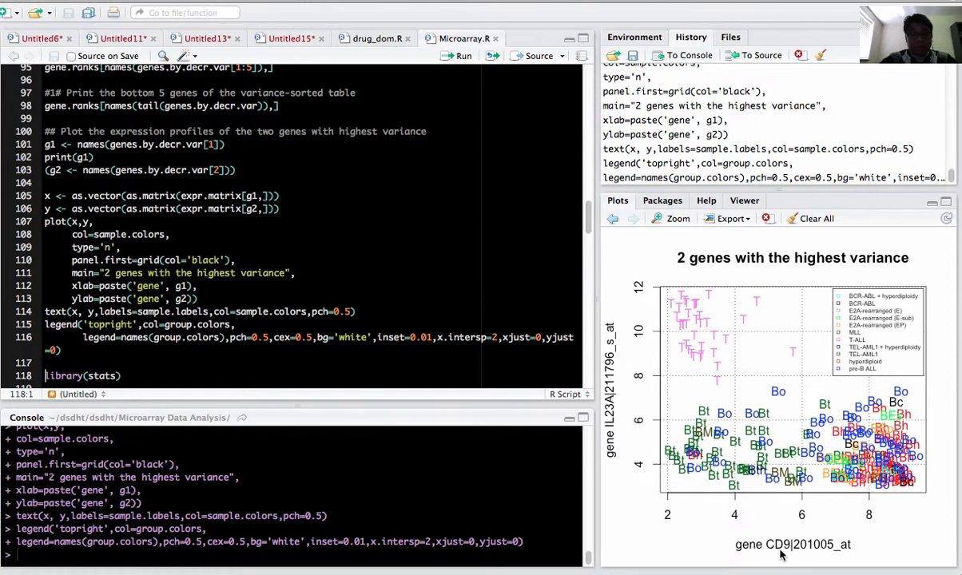
{"action": "mouse_move", "coordinate": [758, 343]}
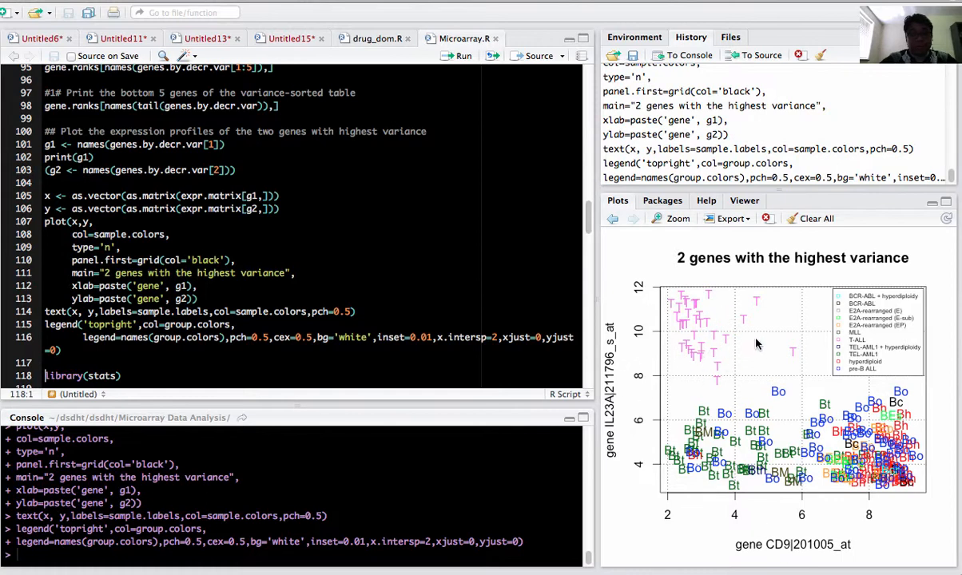
{"action": "mouse_move", "coordinate": [727, 321]}
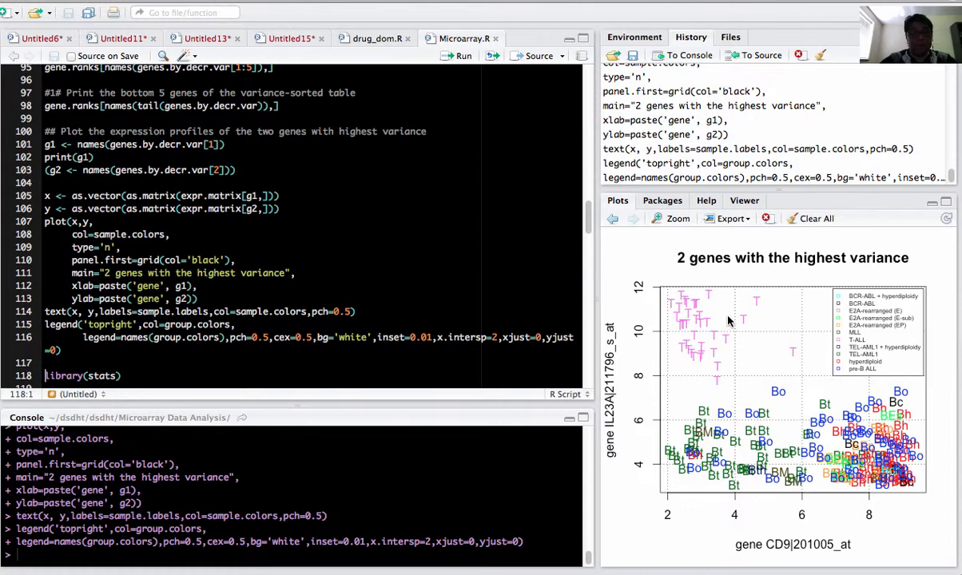
{"action": "mouse_move", "coordinate": [615, 385]}
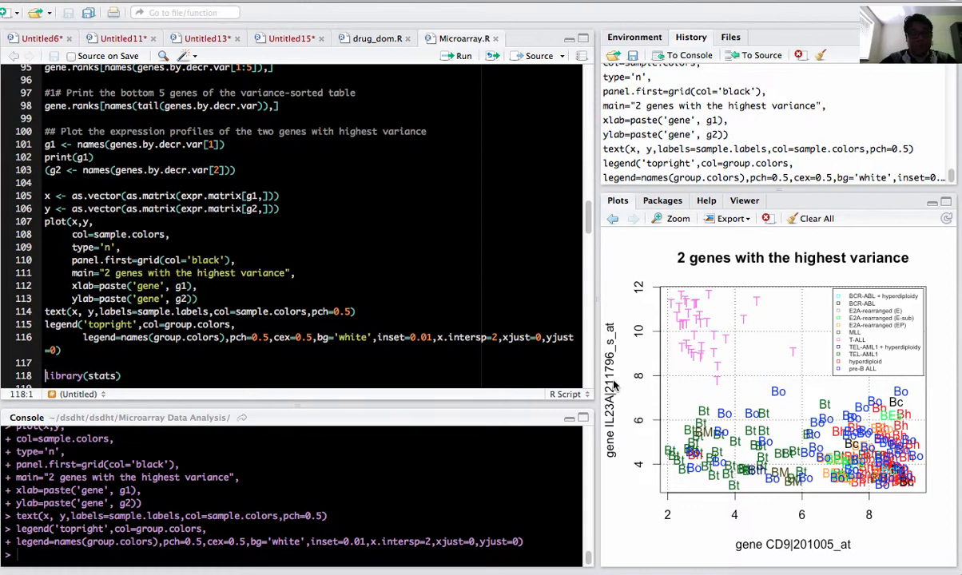
{"action": "mouse_move", "coordinate": [831, 554]}
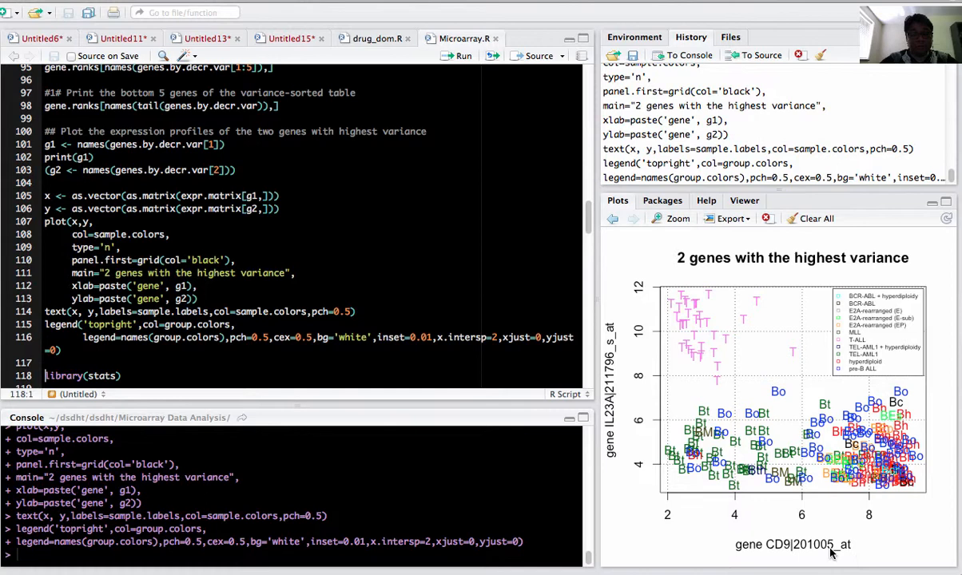
{"action": "mouse_move", "coordinate": [696, 382]}
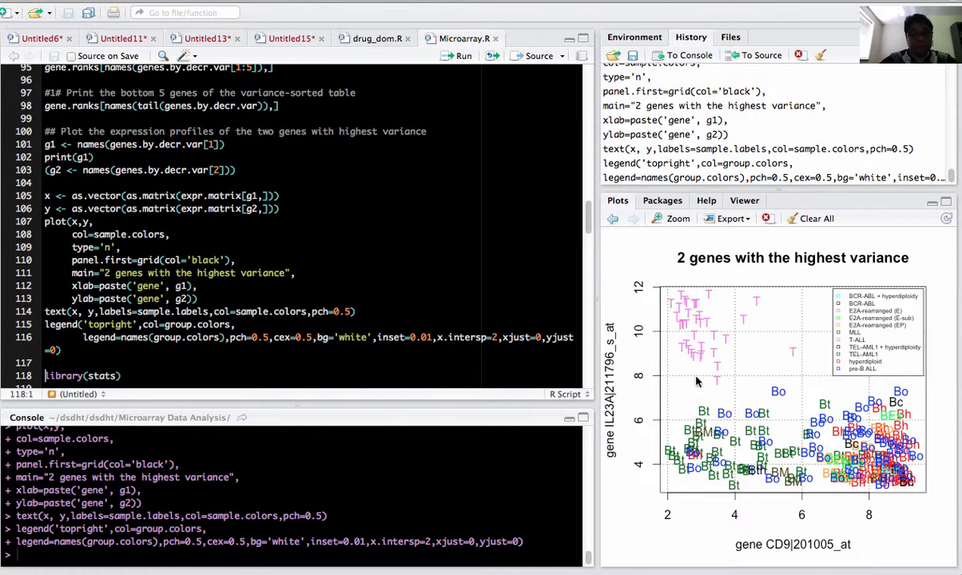
{"action": "mouse_move", "coordinate": [675, 362]}
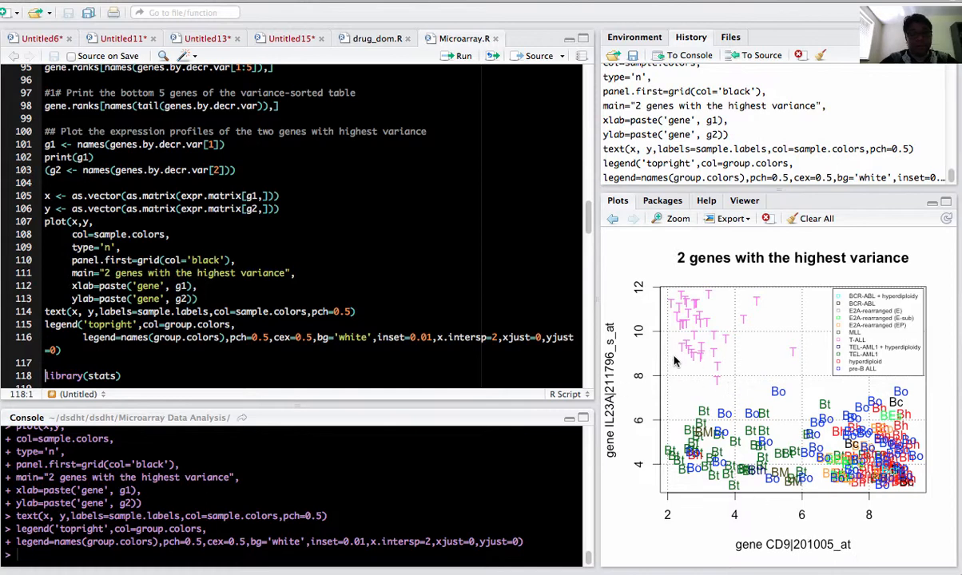
{"action": "mouse_move", "coordinate": [679, 351]}
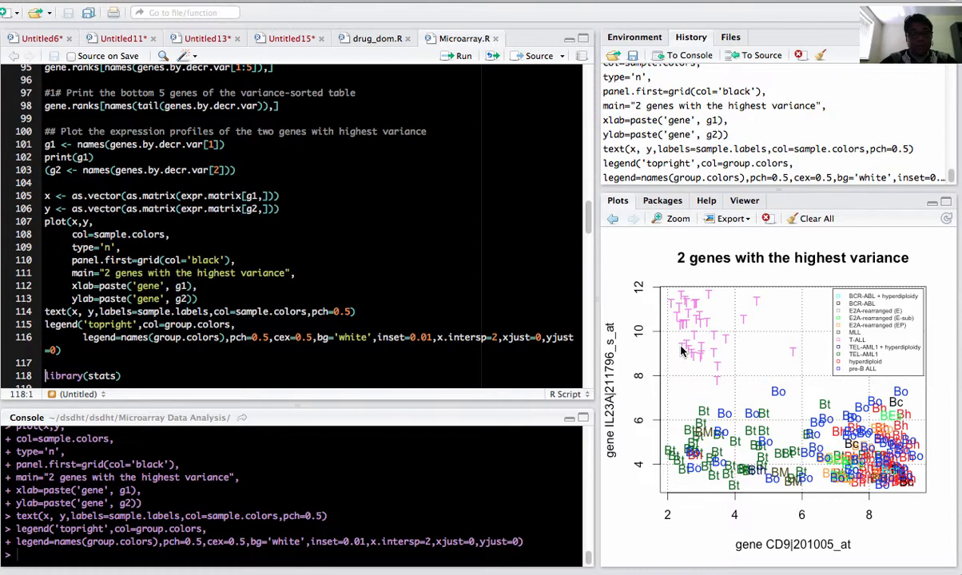
{"action": "mouse_move", "coordinate": [689, 500]}
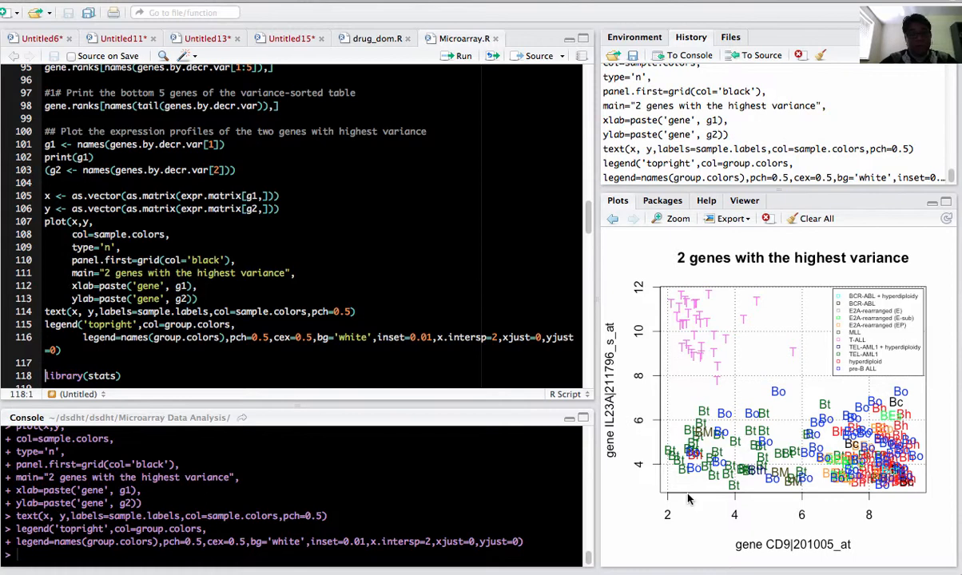
{"action": "mouse_move", "coordinate": [751, 343]}
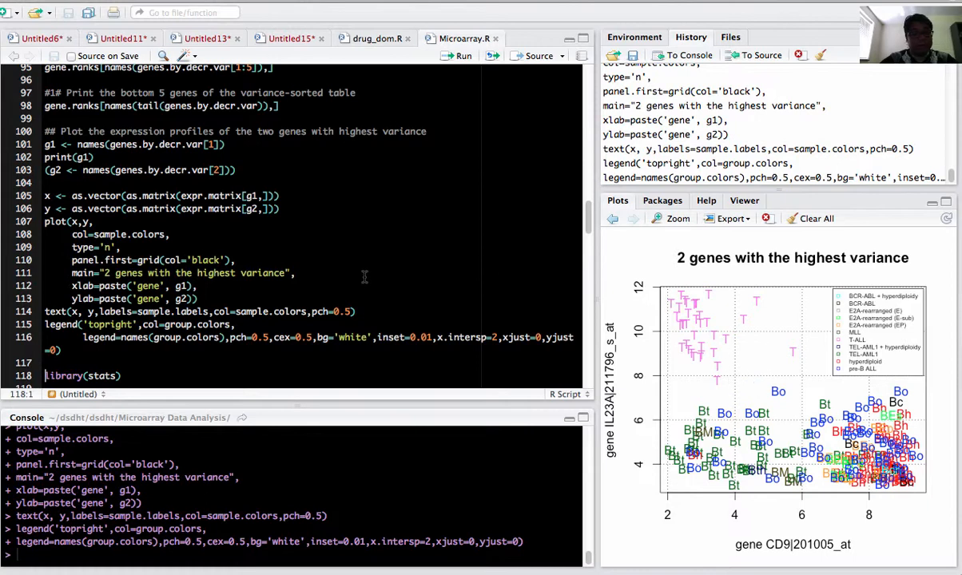
{"action": "scroll", "scroll_direction": "down", "scroll_amount": 3}
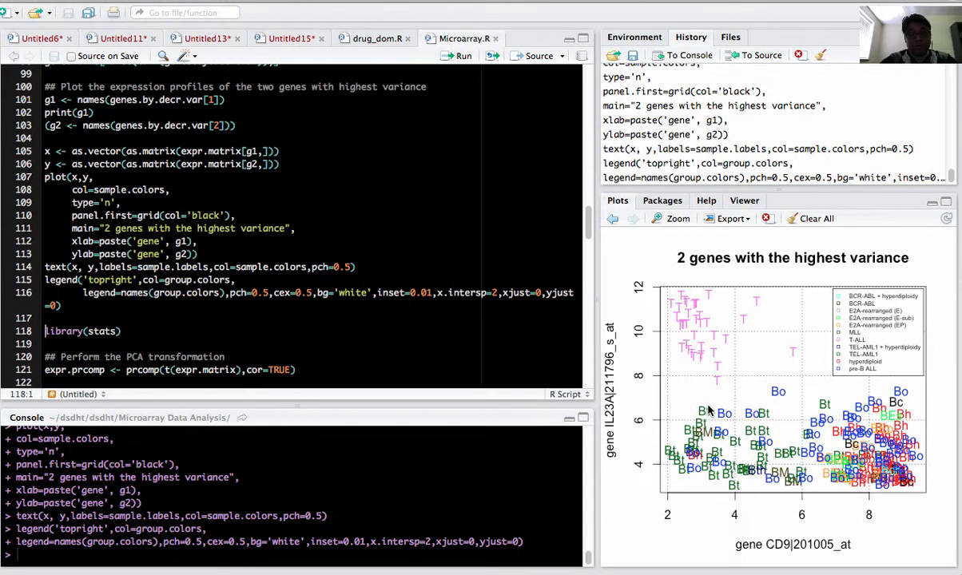
{"action": "mouse_move", "coordinate": [732, 376]}
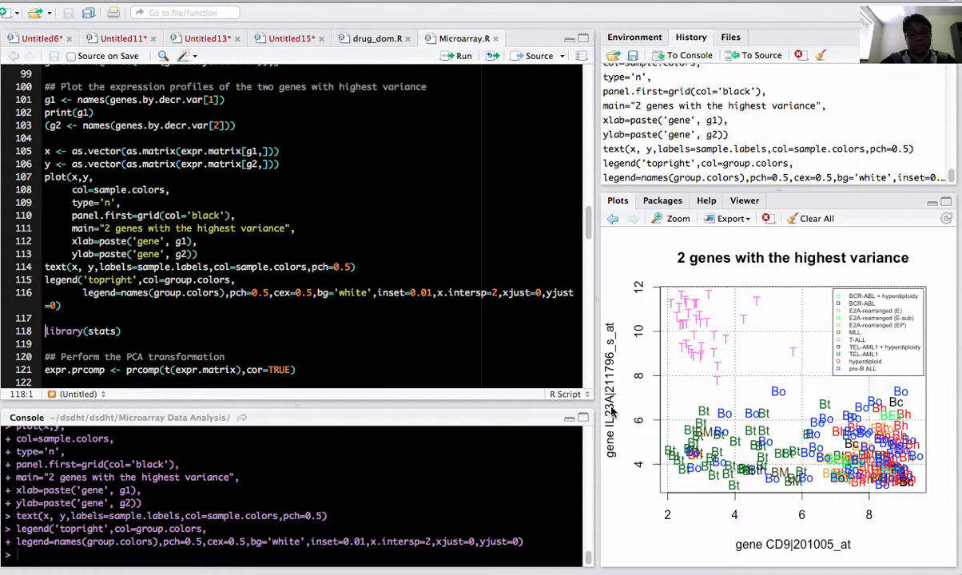
{"action": "mouse_move", "coordinate": [464, 276]}
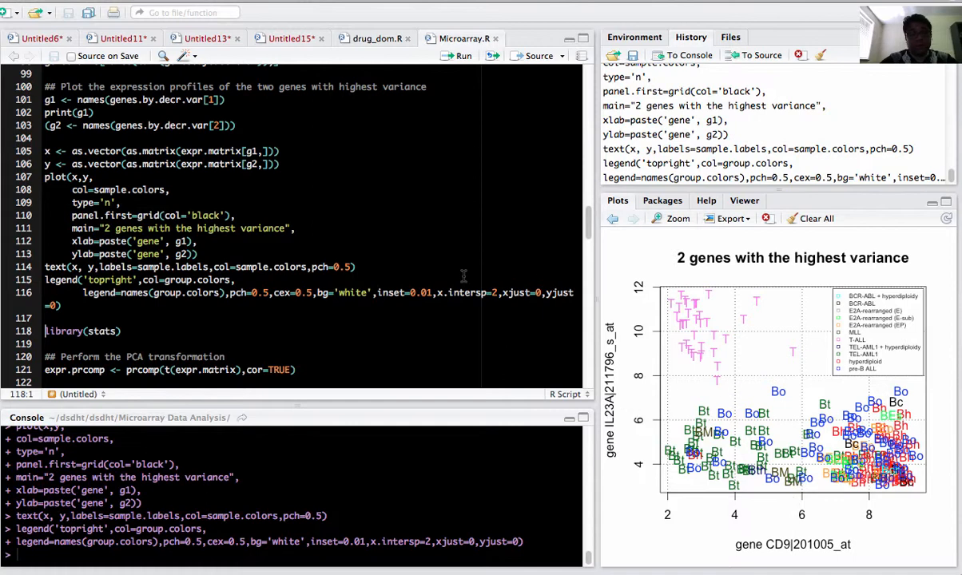
{"action": "scroll", "scroll_direction": "down", "scroll_amount": 3}
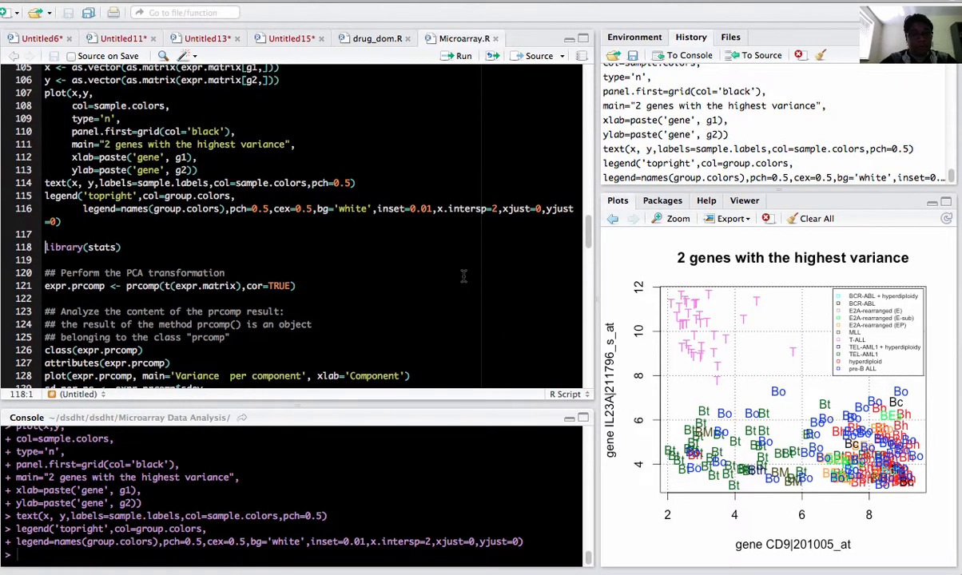
{"action": "scroll", "scroll_direction": "up", "scroll_amount": 3}
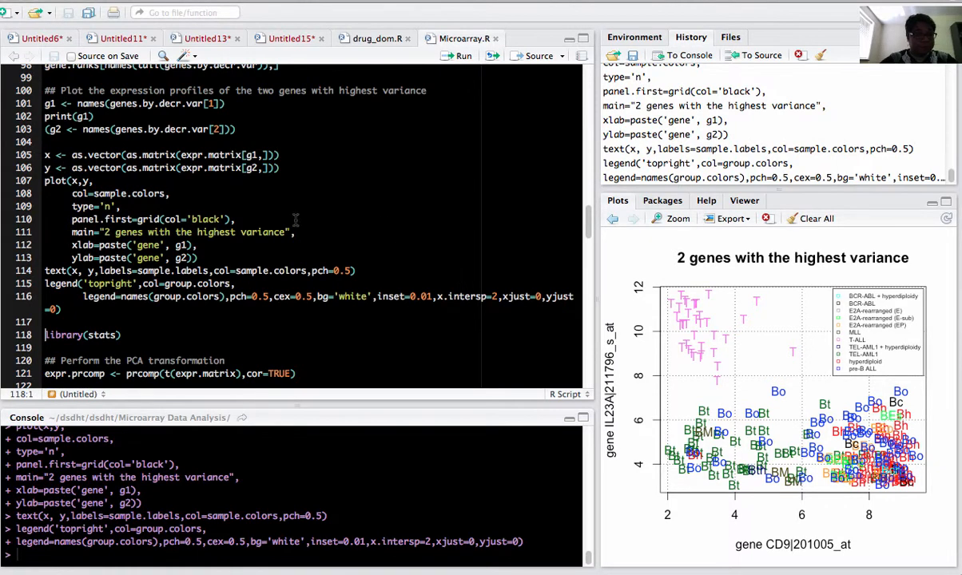
- Run prcomp(), class(), attributes() and plot(expr.prcomp) for the variance-per-component chart
{"action": "scroll", "scroll_direction": "down", "scroll_amount": 3}
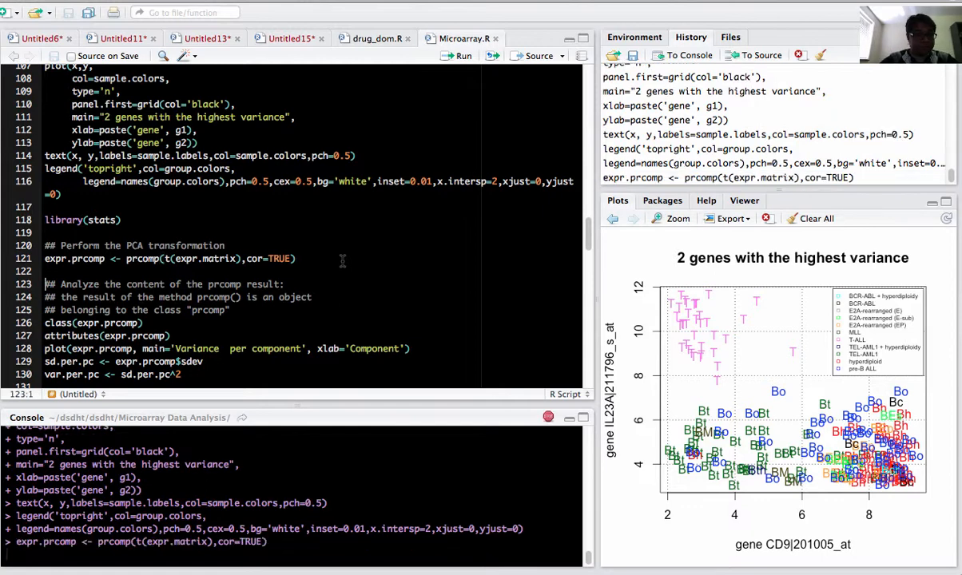
{"action": "scroll", "scroll_direction": "down", "scroll_amount": 3}
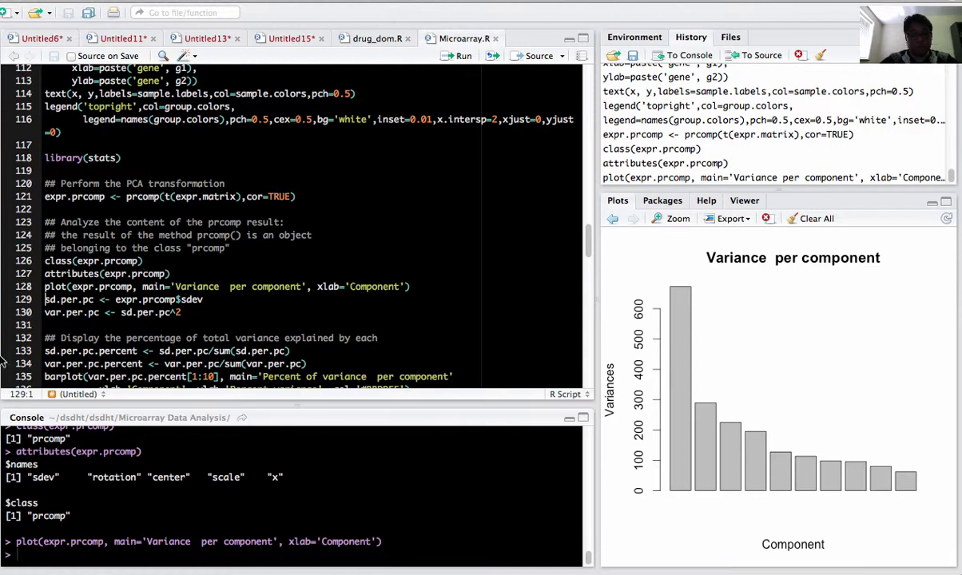
{"action": "mouse_move", "coordinate": [785, 458]}
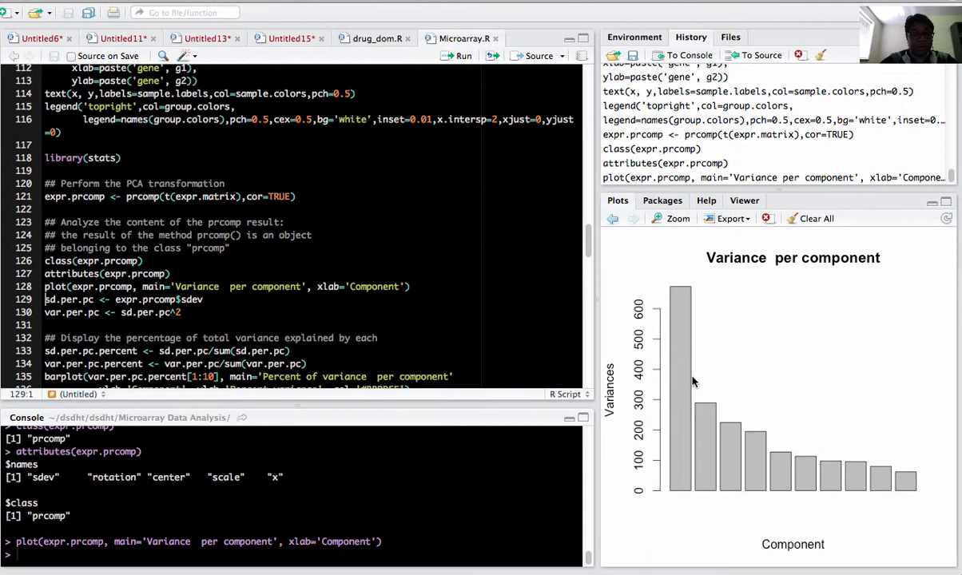
{"action": "scroll", "scroll_direction": "down", "scroll_amount": 3}
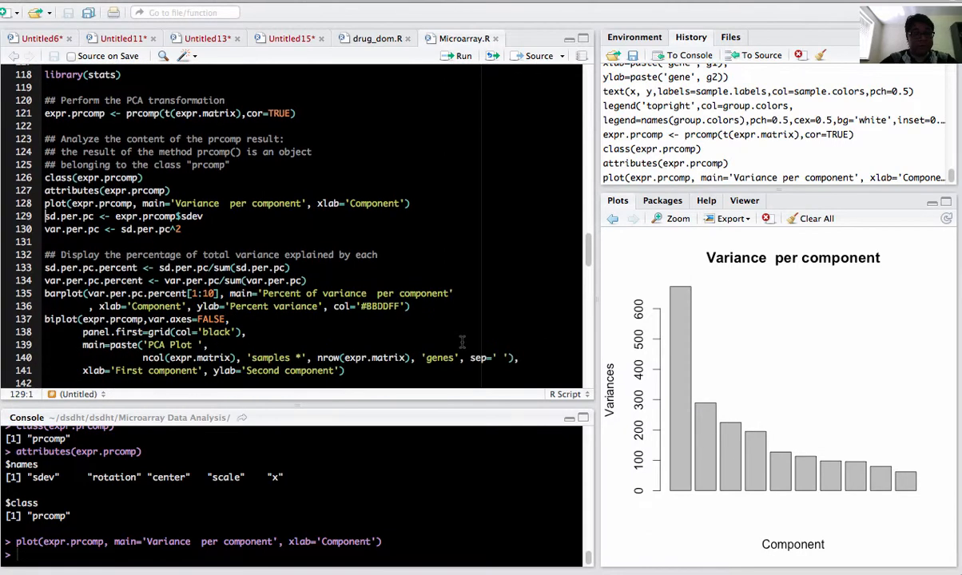
- Run the percent-variance lines, barplot() and biplot() of 190 samples and 22283 genes
{"action": "scroll", "scroll_direction": "down", "scroll_amount": 3}
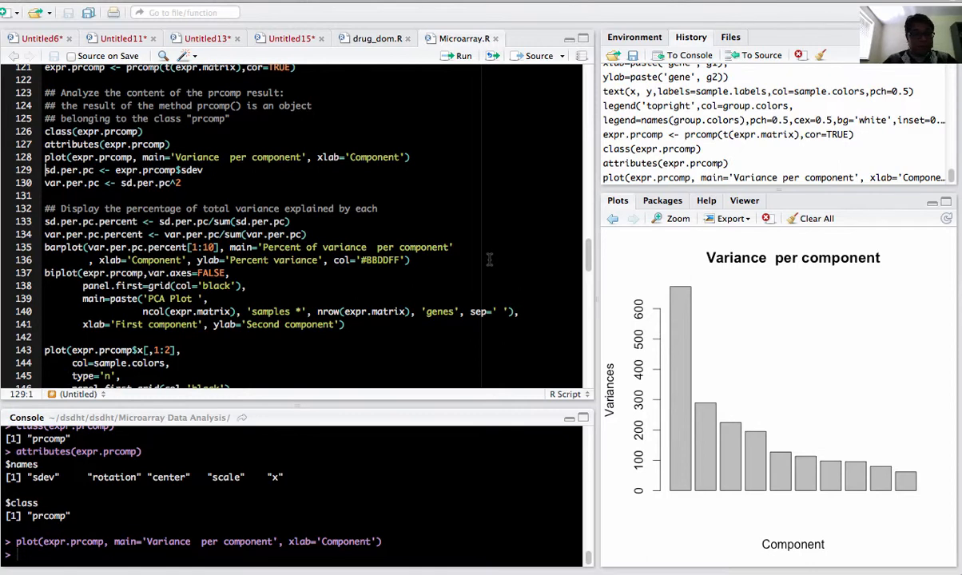
{"action": "mouse_move", "coordinate": [422, 226]}
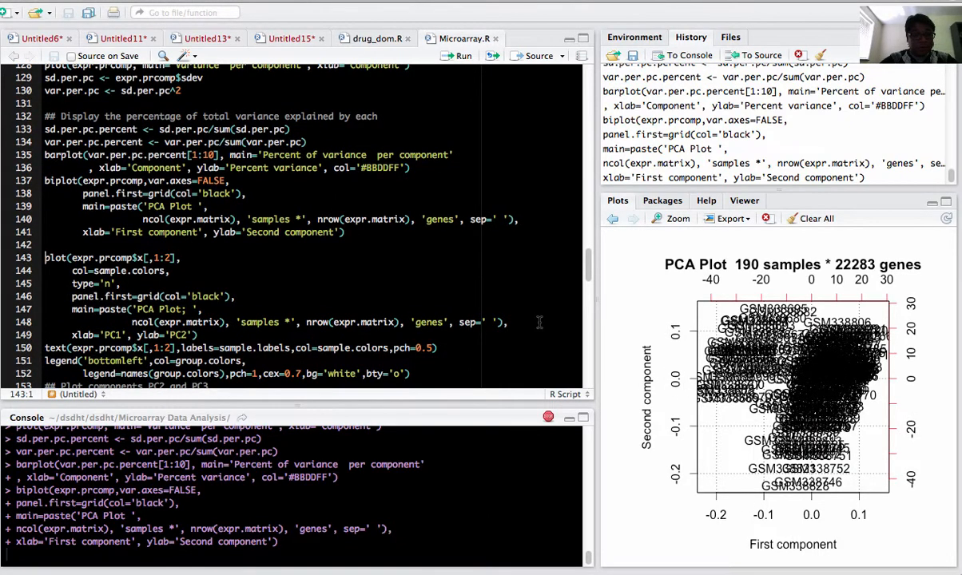
- Run plot(expr.prcomp$x[,1:2], ...) and text() to show samples on PC1 and PC2 in group colours
{"action": "scroll", "scroll_direction": "down", "scroll_amount": 3}
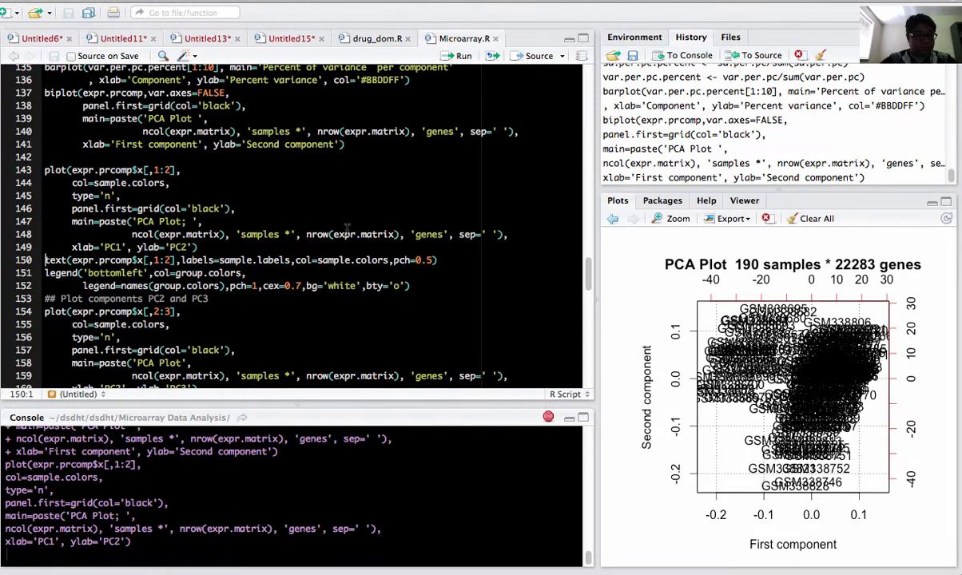
{"action": "mouse_move", "coordinate": [723, 467]}
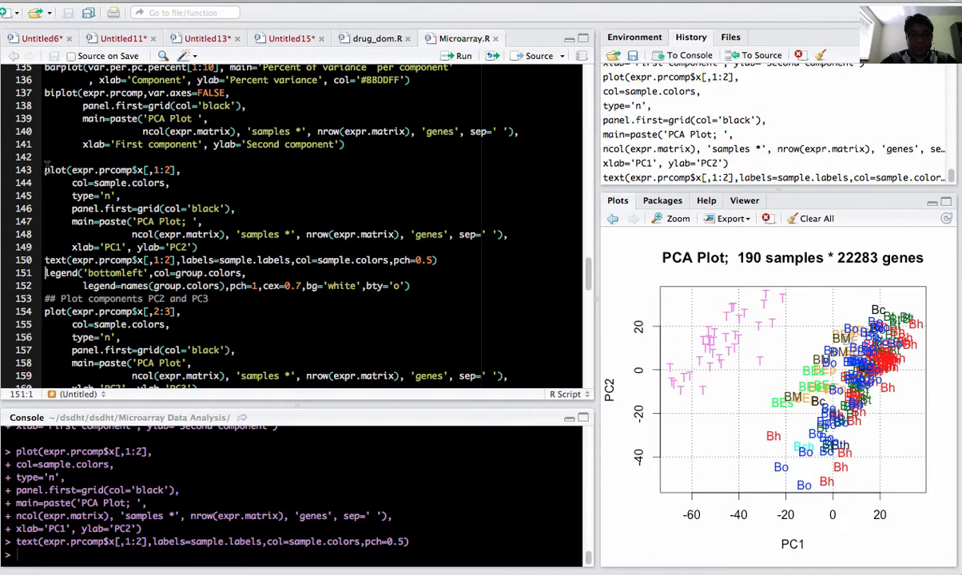
{"action": "mouse_move", "coordinate": [614, 405]}
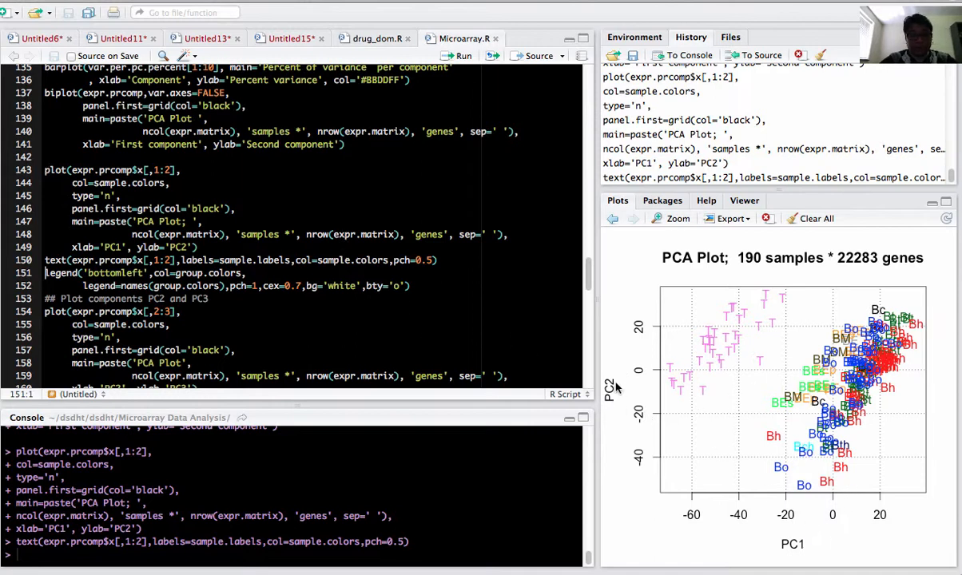
{"action": "mouse_move", "coordinate": [717, 413]}
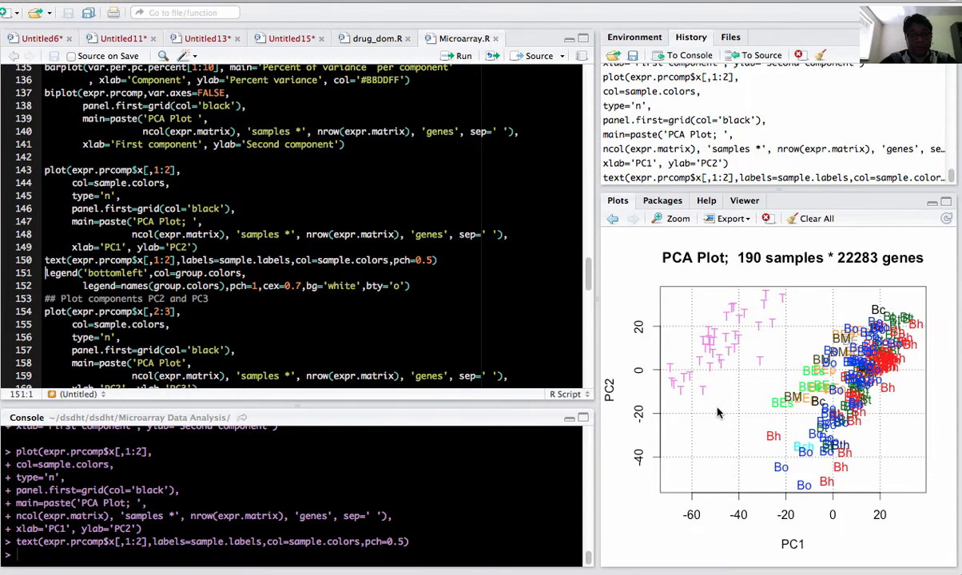
{"action": "mouse_move", "coordinate": [678, 369]}
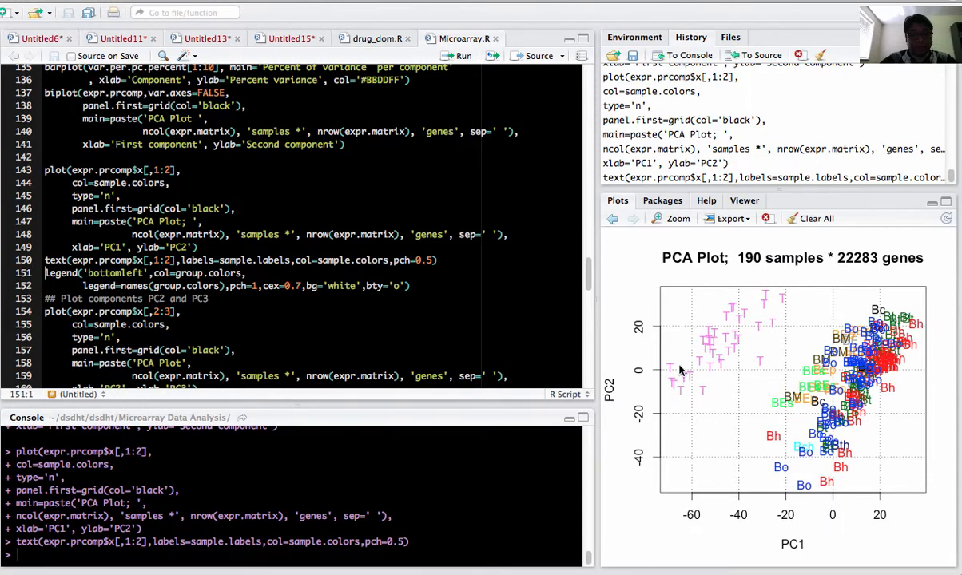
{"action": "mouse_move", "coordinate": [668, 474]}
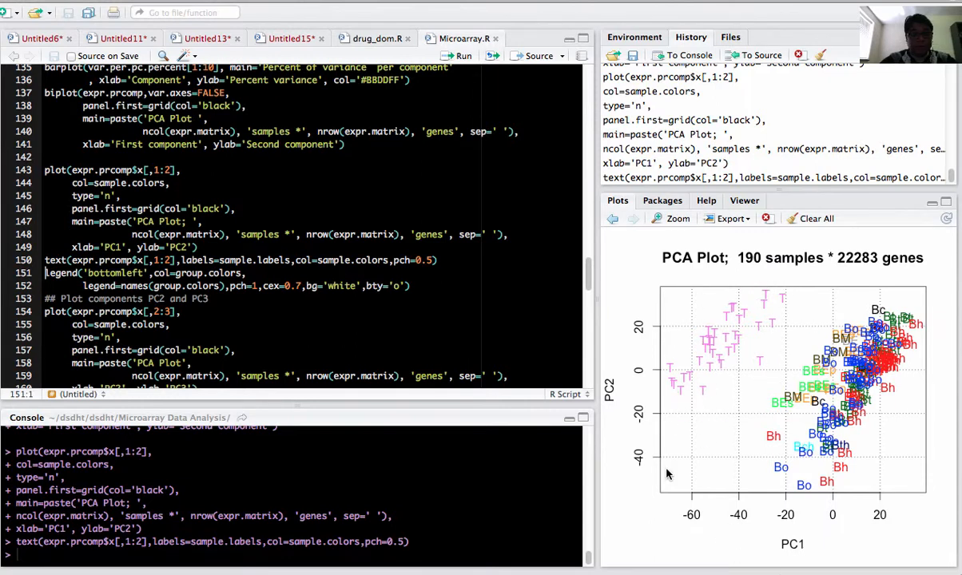
{"action": "mouse_move", "coordinate": [404, 250]}
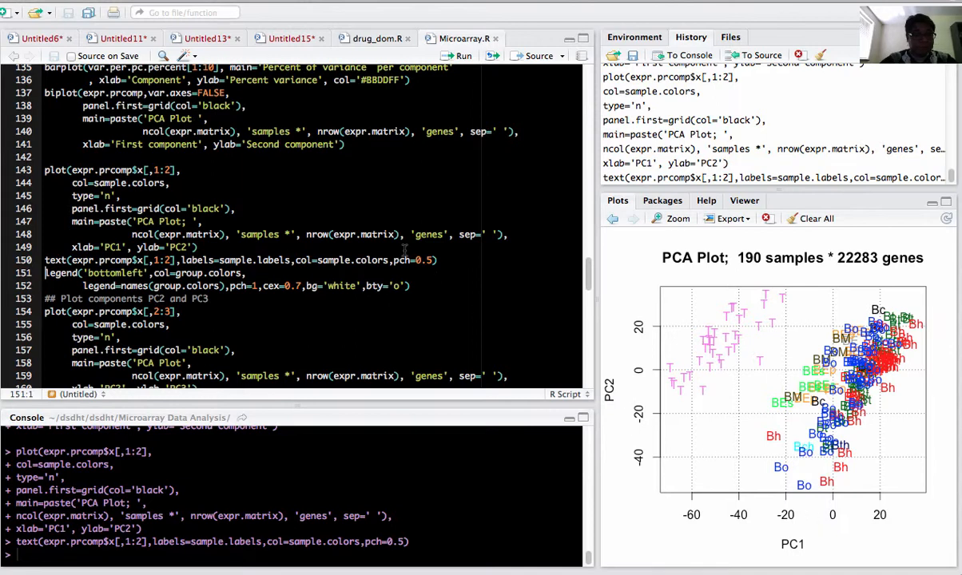
- Draw the PC2-versus-PC3 sample plot with coloured group labels and a subtype legend
{"action": "scroll", "scroll_direction": "down", "scroll_amount": 3}
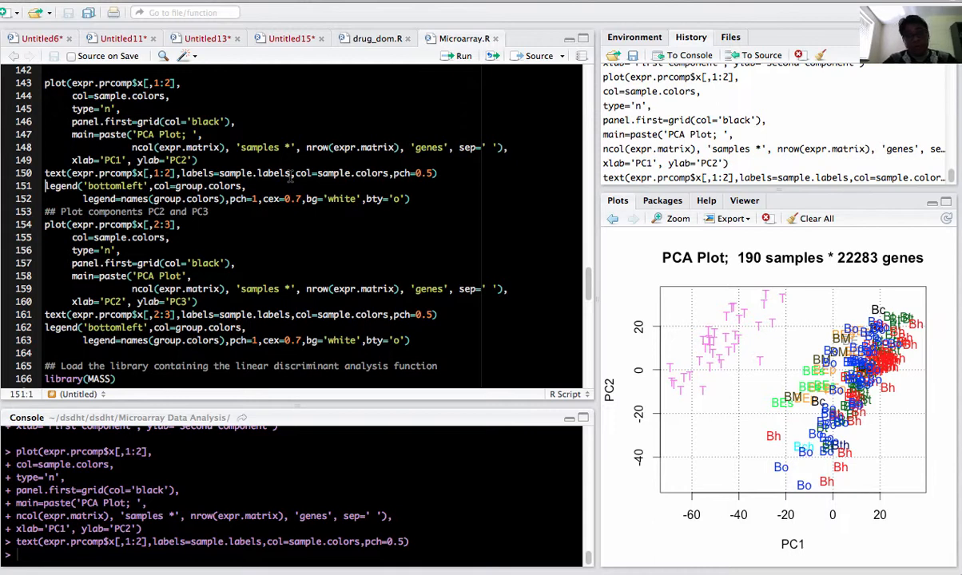
{"action": "scroll", "scroll_direction": "down", "scroll_amount": 3}
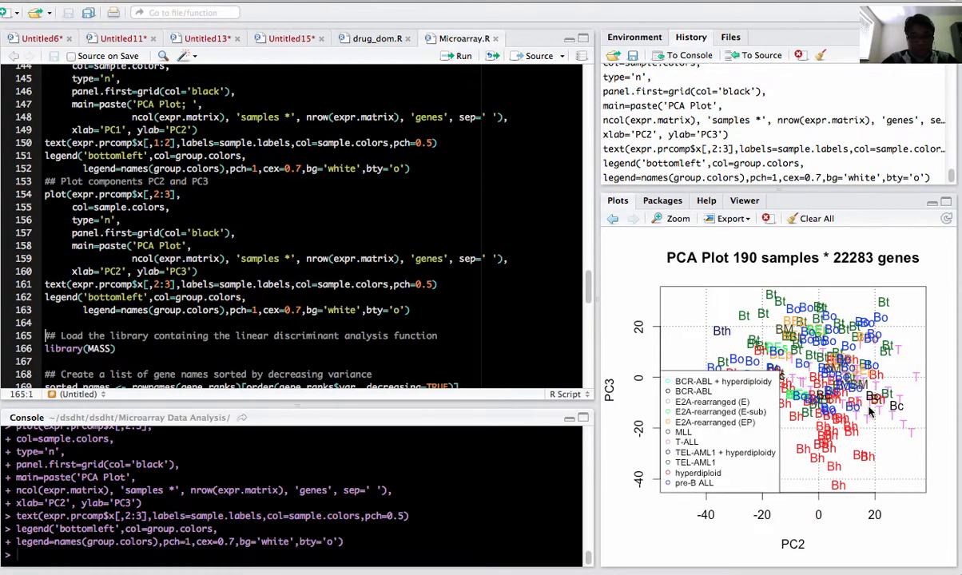
{"action": "mouse_move", "coordinate": [933, 399]}
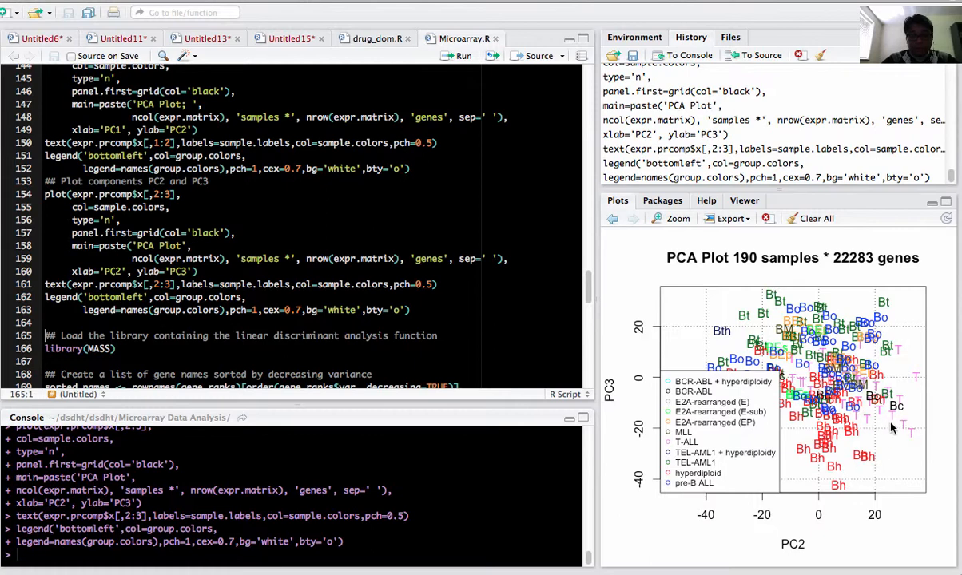
{"action": "scroll", "scroll_direction": "down", "scroll_amount": 3}
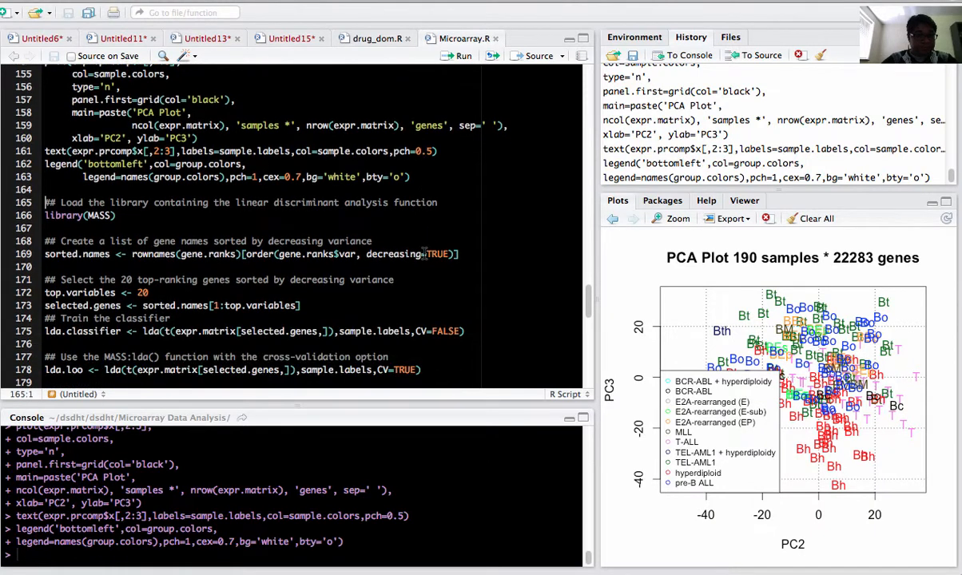
- Load MASS, pick the 20 most variable genes and train LDA with and without leave-one-out CV
{"action": "scroll", "scroll_direction": "down", "scroll_amount": 3}
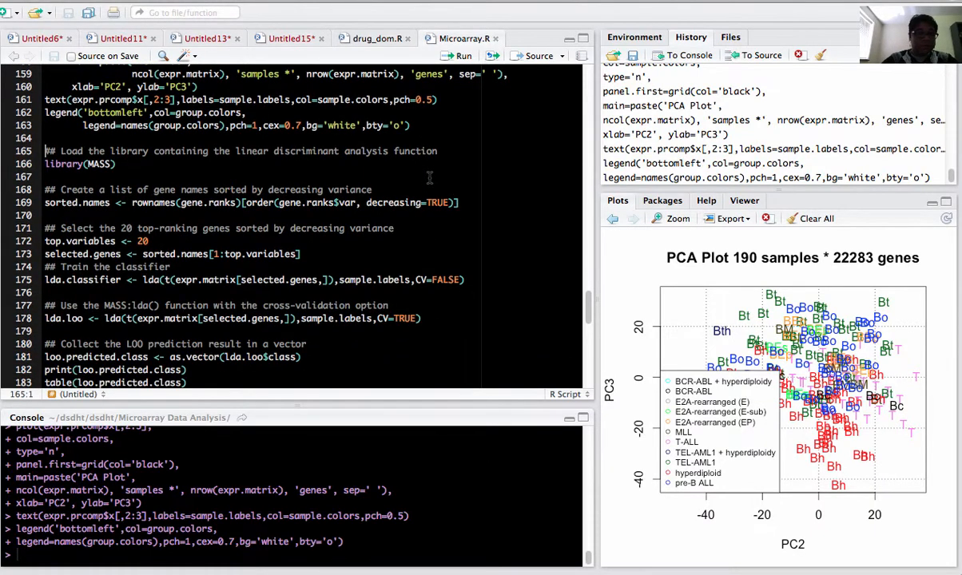
{"action": "left_click", "coordinate": [114, 164]}
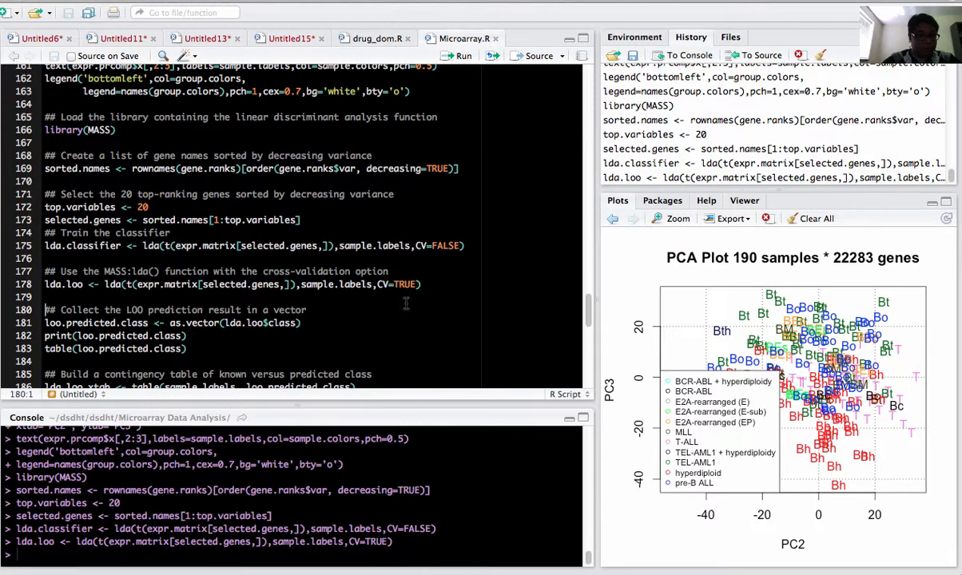
{"action": "scroll", "scroll_direction": "down", "scroll_amount": 3}
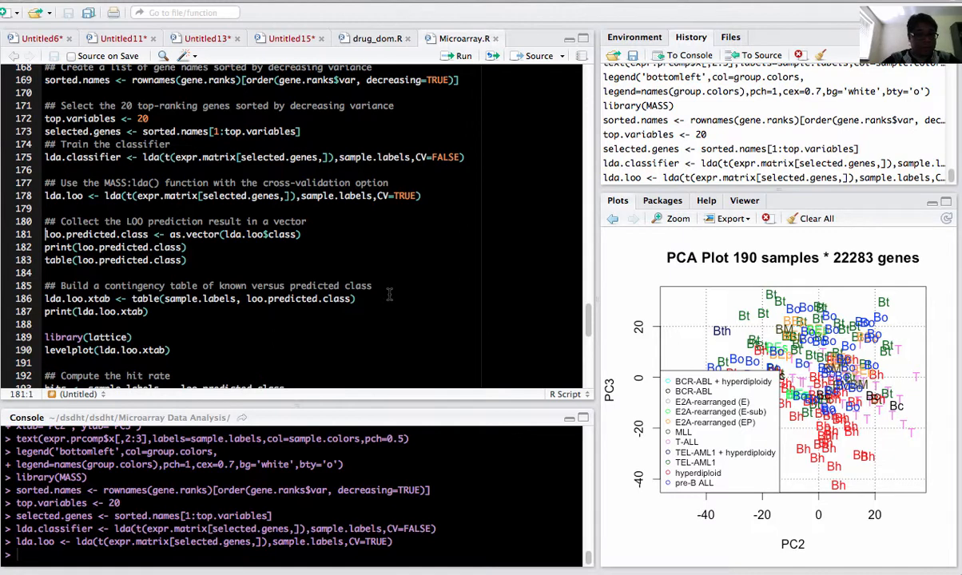
{"action": "left_click", "coordinate": [456, 55]}
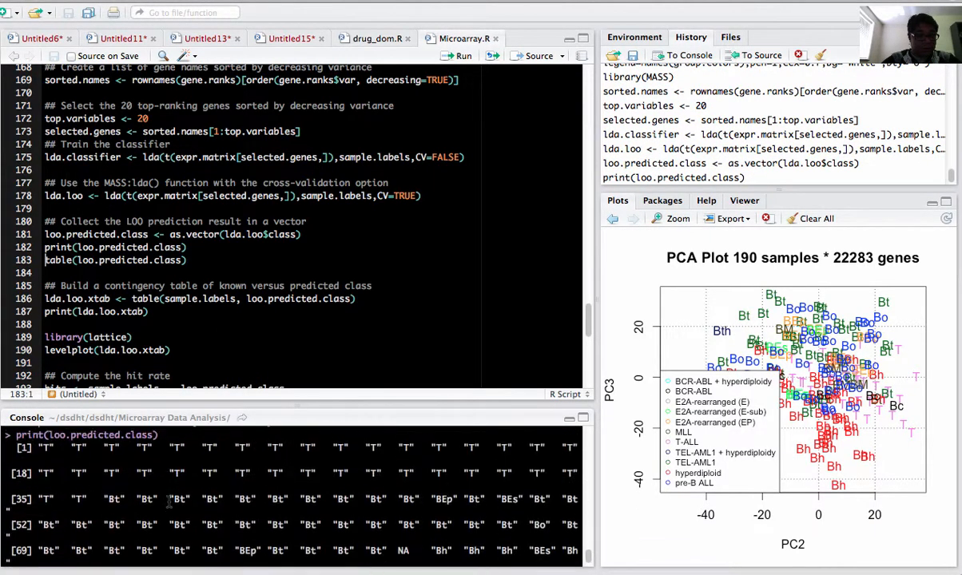
{"action": "scroll", "scroll_direction": "down", "scroll_amount": 3}
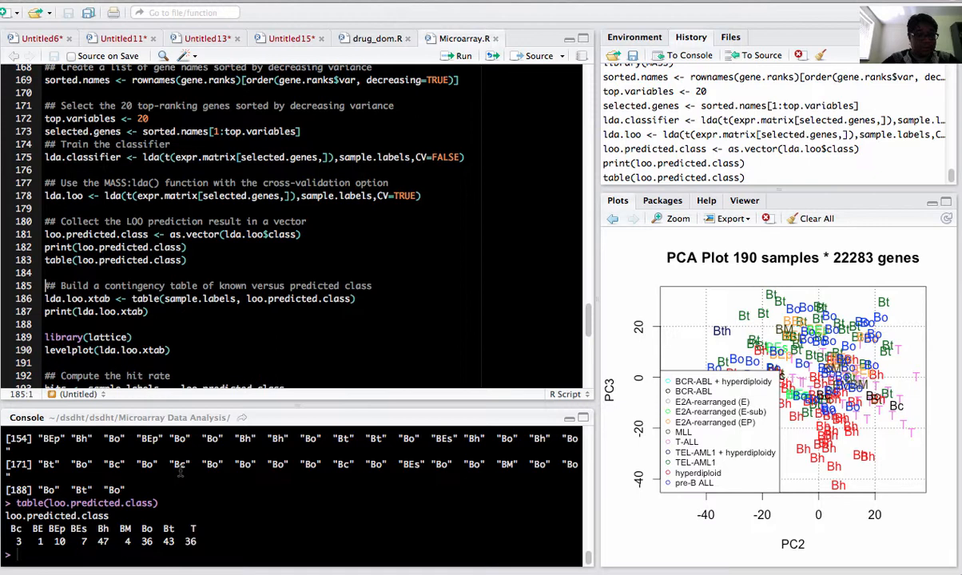
{"action": "scroll", "scroll_direction": "down", "scroll_amount": 3}
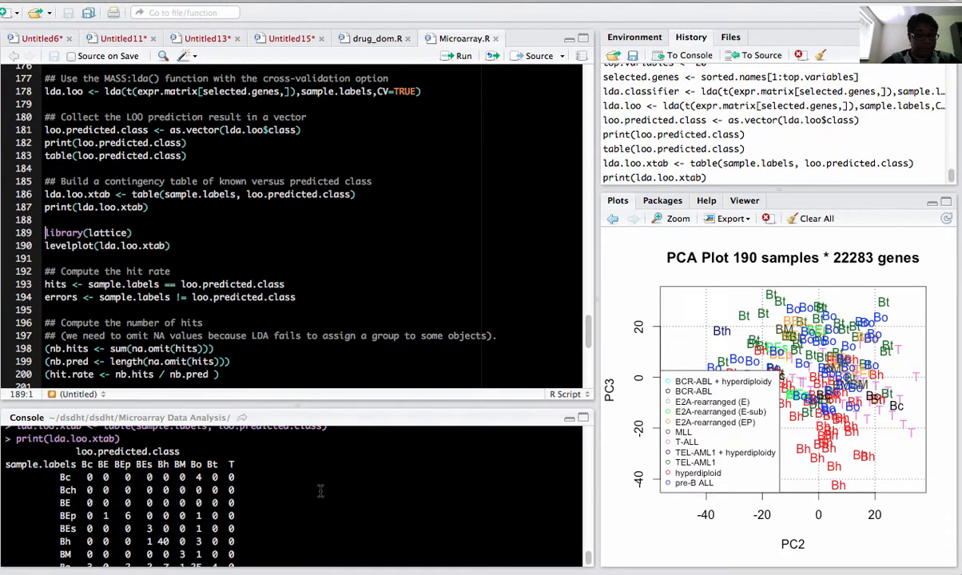
{"action": "scroll", "scroll_direction": "down", "scroll_amount": 3}
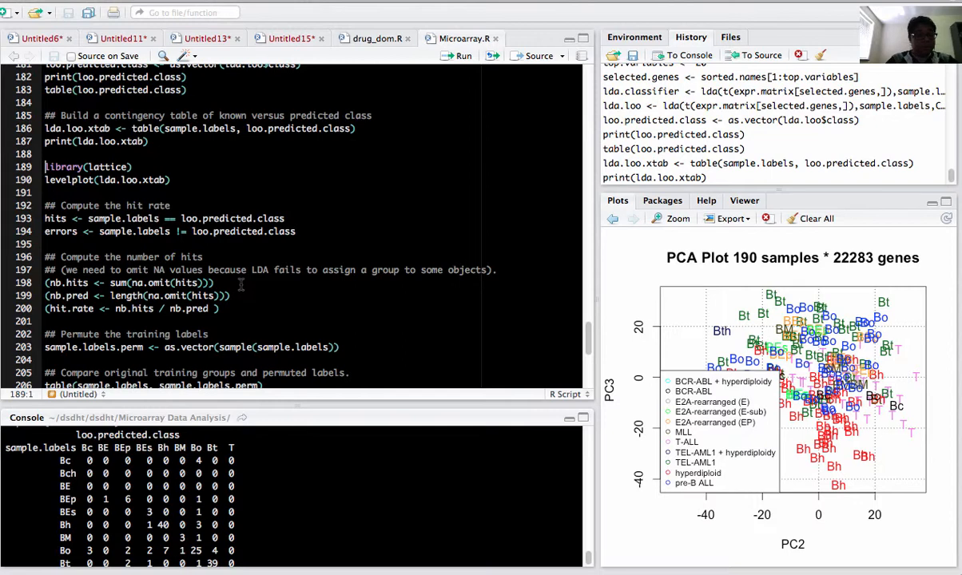
{"action": "left_click", "coordinate": [226, 283]}
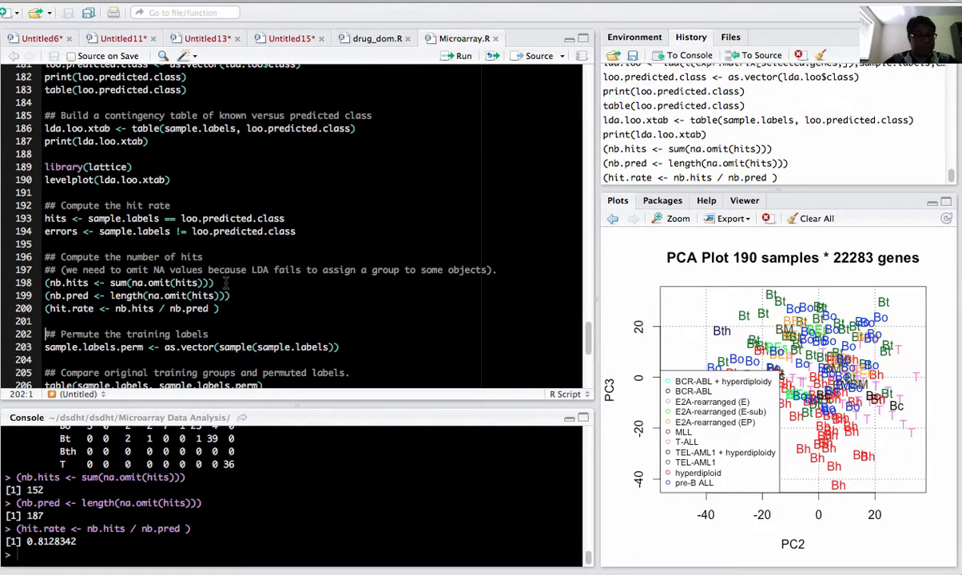
{"action": "mouse_move", "coordinate": [413, 177]}
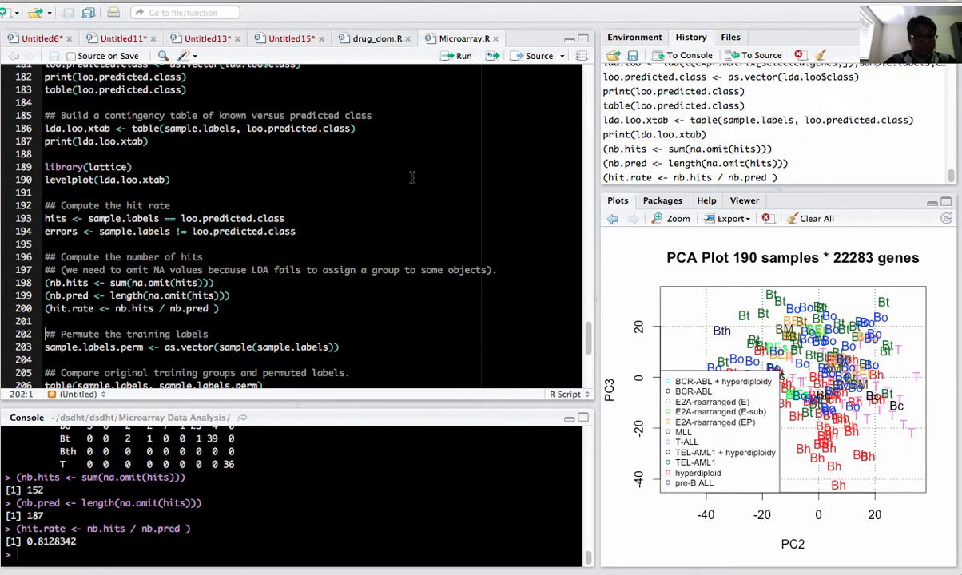
- Compute nb.hits, nb.pred and the leave-one-out hit rate of 0.8128342
{"action": "scroll", "scroll_direction": "up", "scroll_amount": 3}
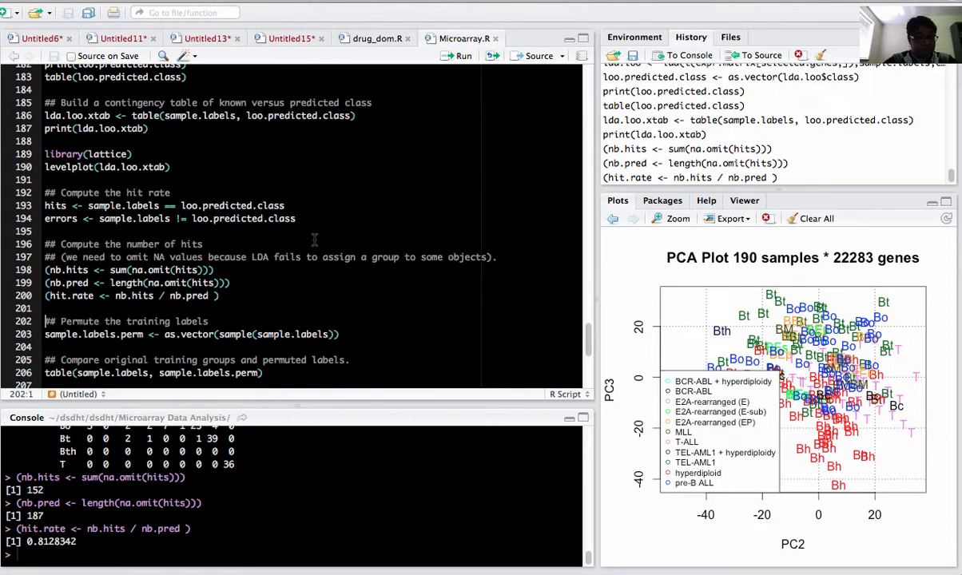
{"action": "scroll", "scroll_direction": "down", "scroll_amount": 3}
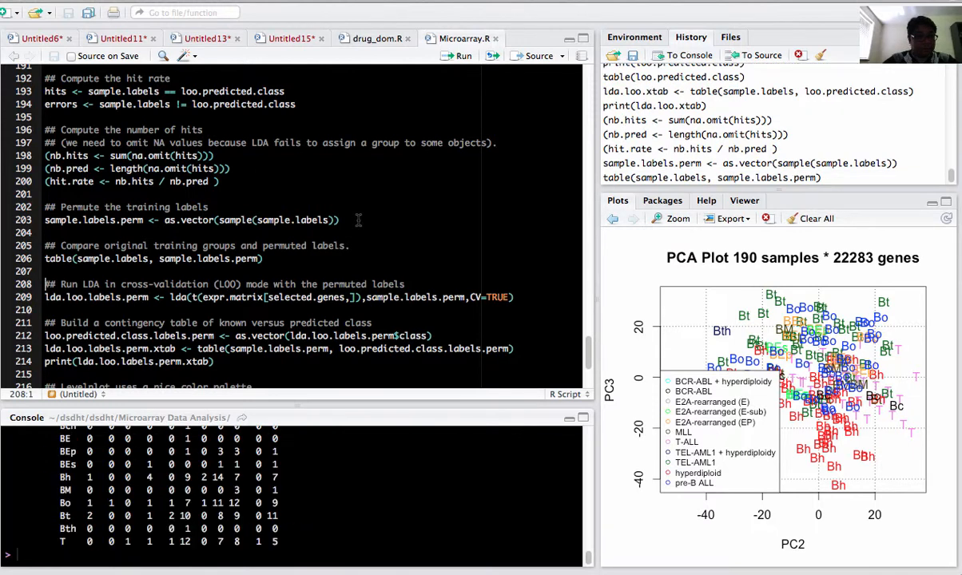
{"action": "mouse_move", "coordinate": [324, 259]}
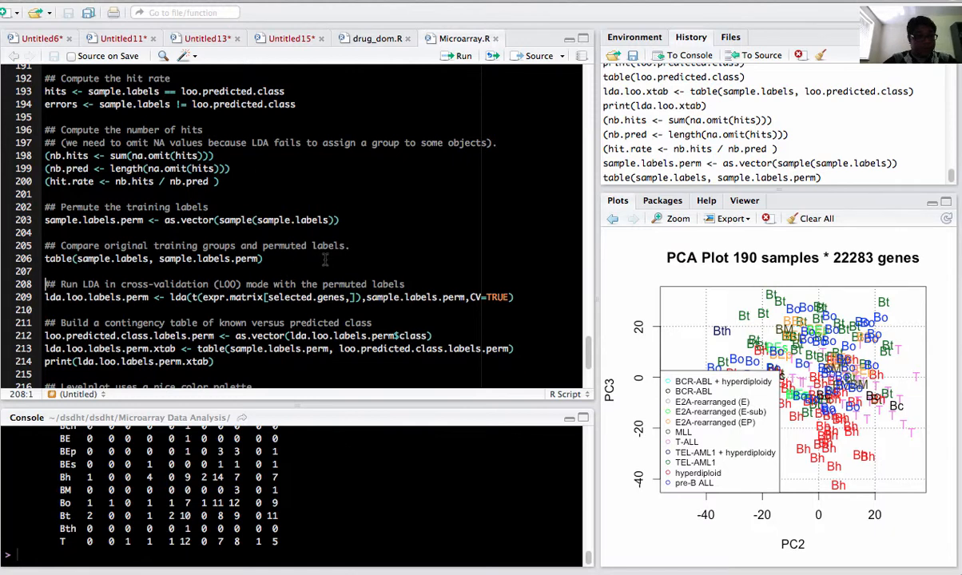
- Rerun leave-one-out LDA on permuted labels and print its known-versus-predicted contingency table
{"action": "scroll", "scroll_direction": "up", "scroll_amount": 3}
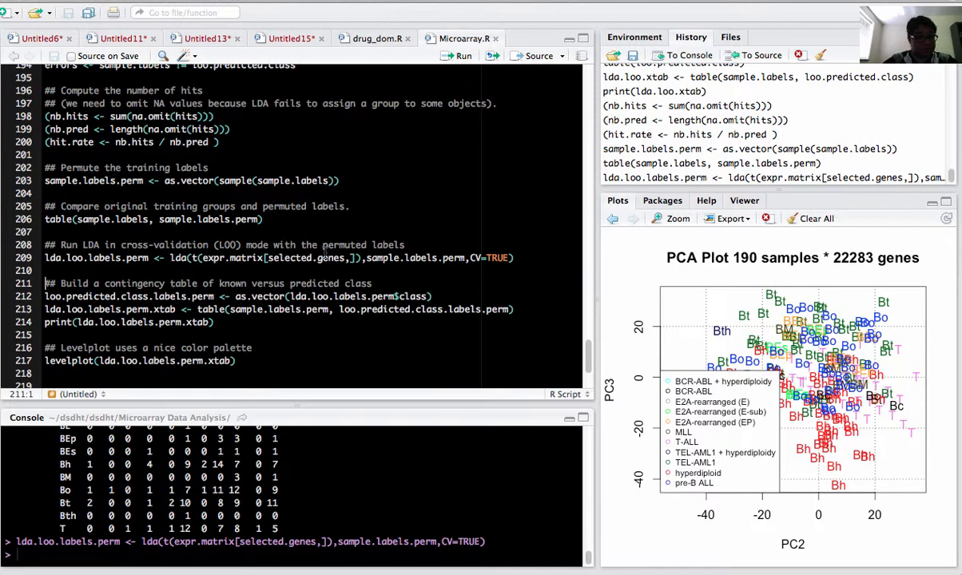
{"action": "scroll", "scroll_direction": "down", "scroll_amount": 3}
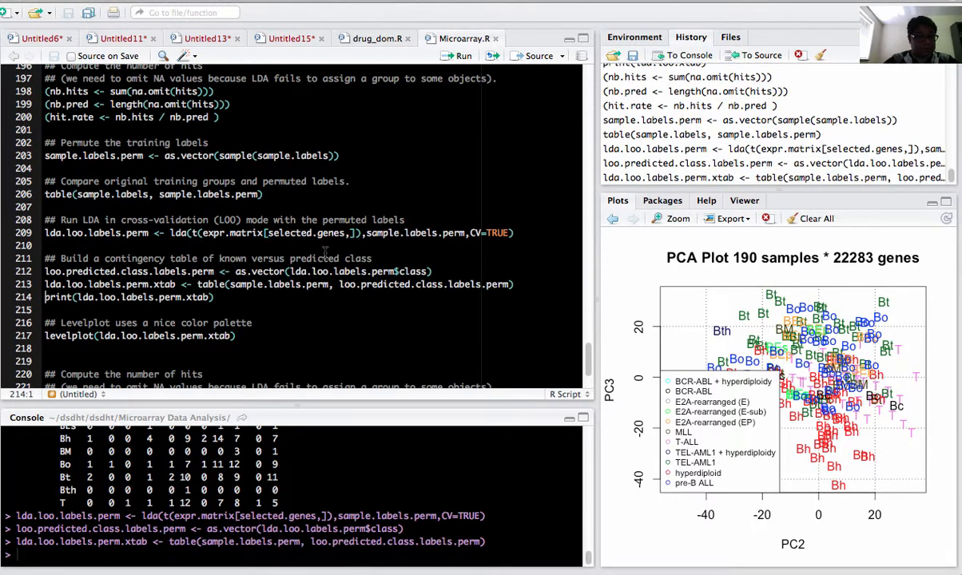
{"action": "left_click", "coordinate": [456, 55]}
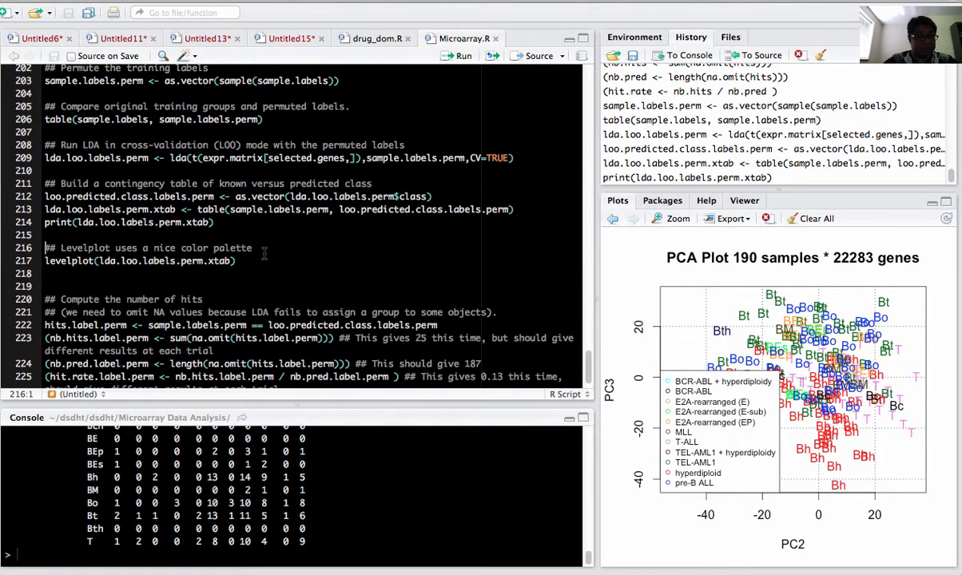
- Run levelplot(lda.loo.labels.perm.xtab) and review the permuted-label heatmap in the Plots pane
{"action": "left_click", "coordinate": [461, 56]}
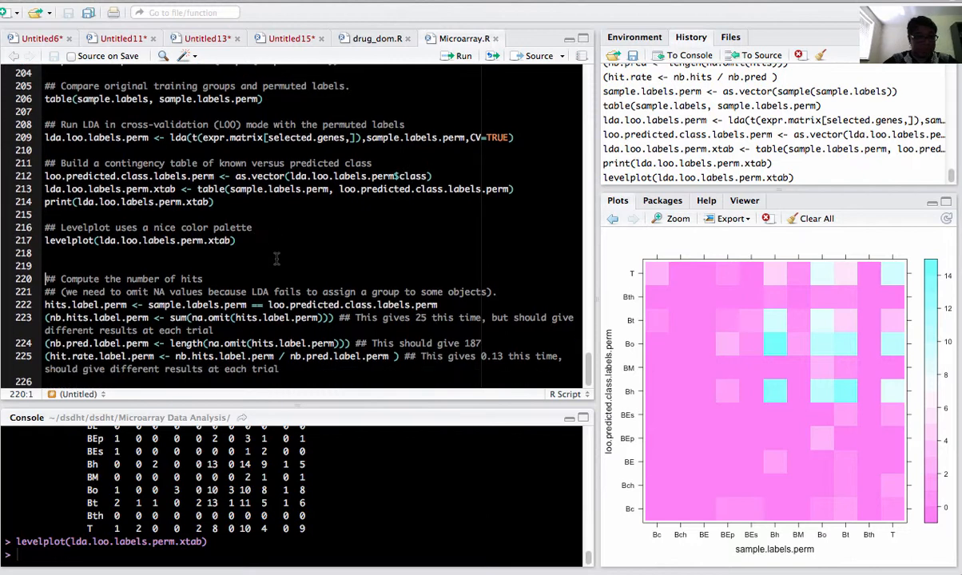
{"action": "mouse_move", "coordinate": [405, 267]}
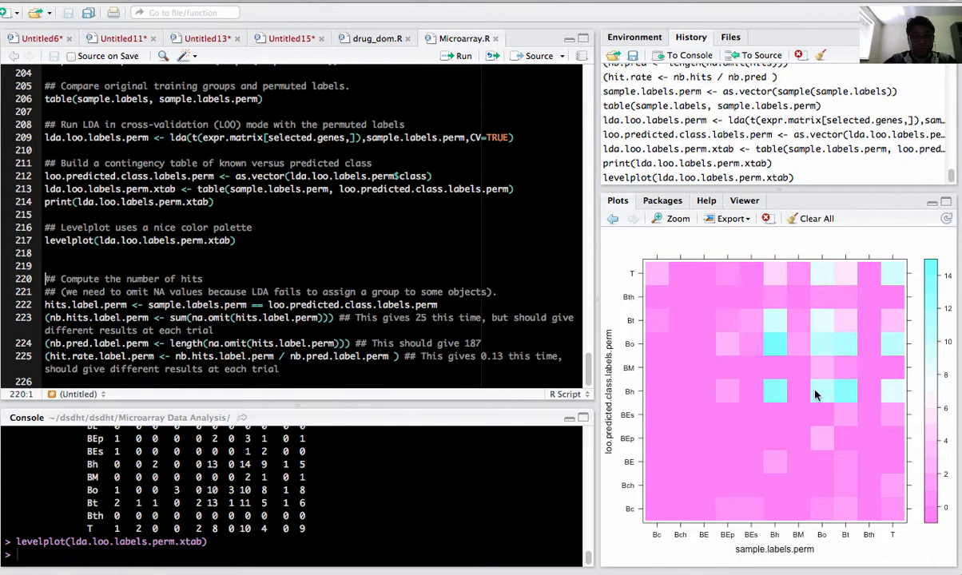
{"action": "mouse_move", "coordinate": [377, 230]}
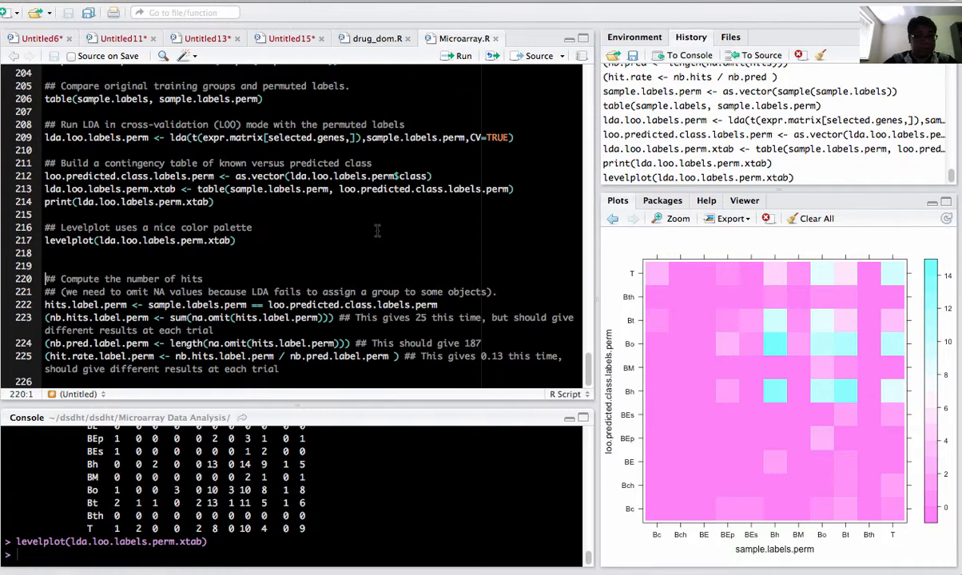
{"action": "mouse_move", "coordinate": [313, 251]}
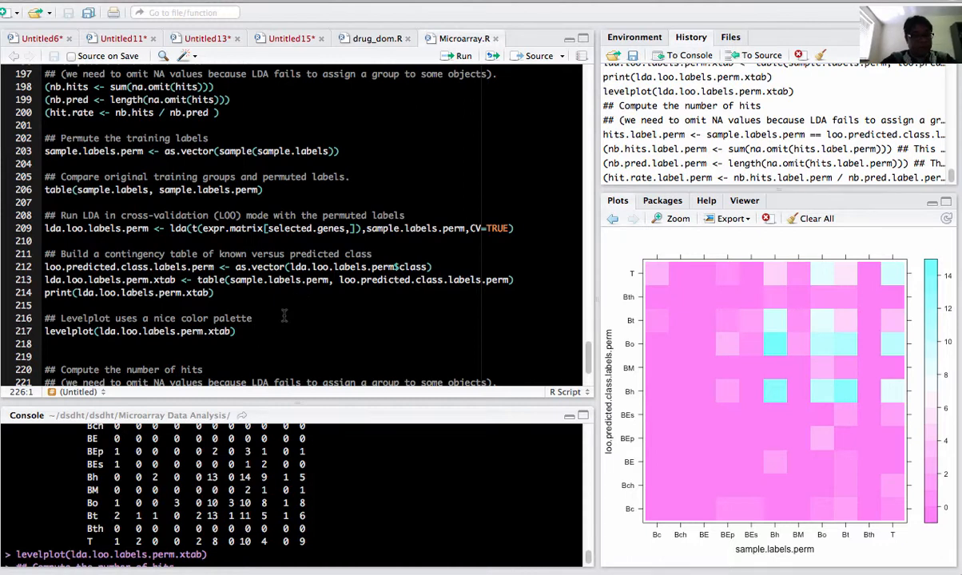
{"action": "scroll", "scroll_direction": "down", "scroll_amount": 3}
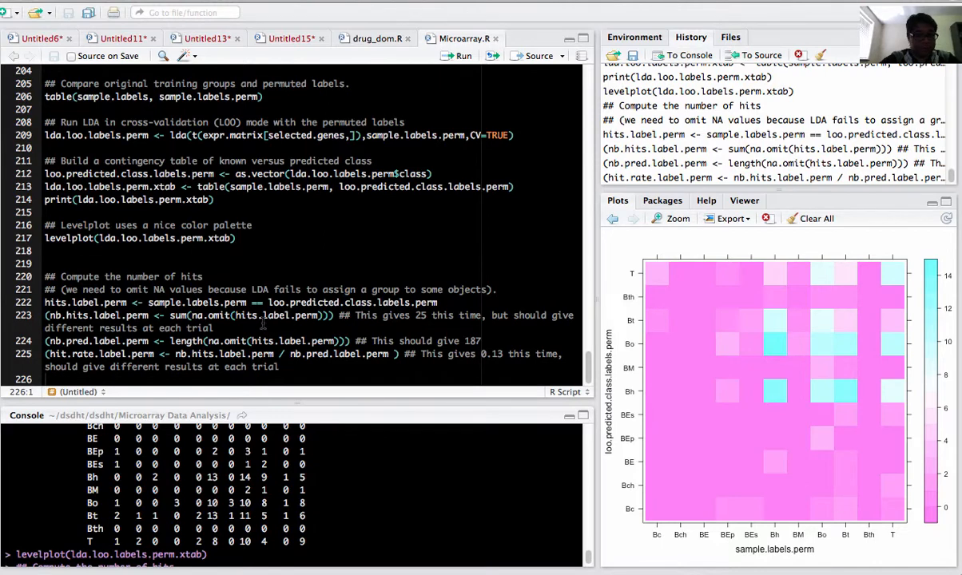
{"action": "scroll", "scroll_direction": "up", "scroll_amount": 3}
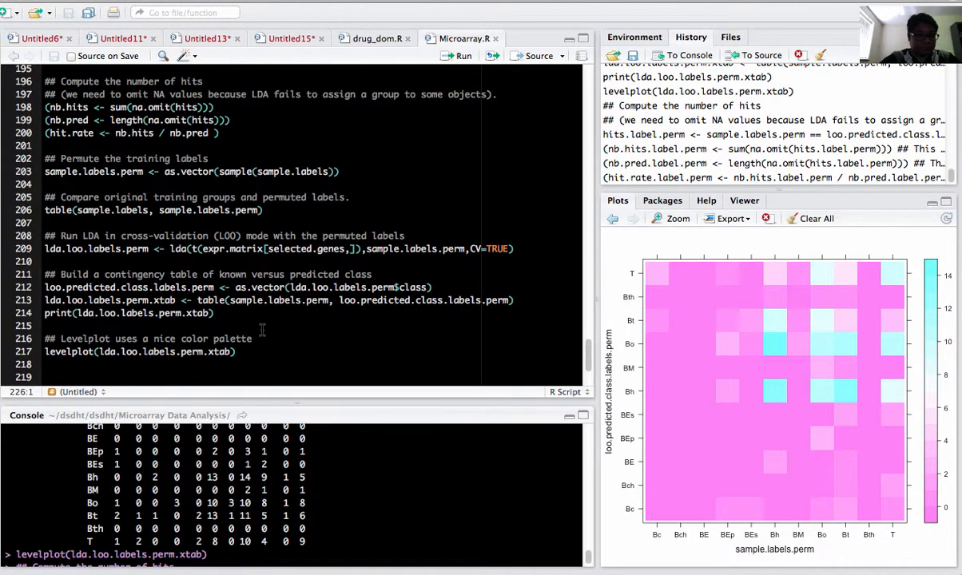
{"action": "scroll", "scroll_direction": "down", "scroll_amount": 3}
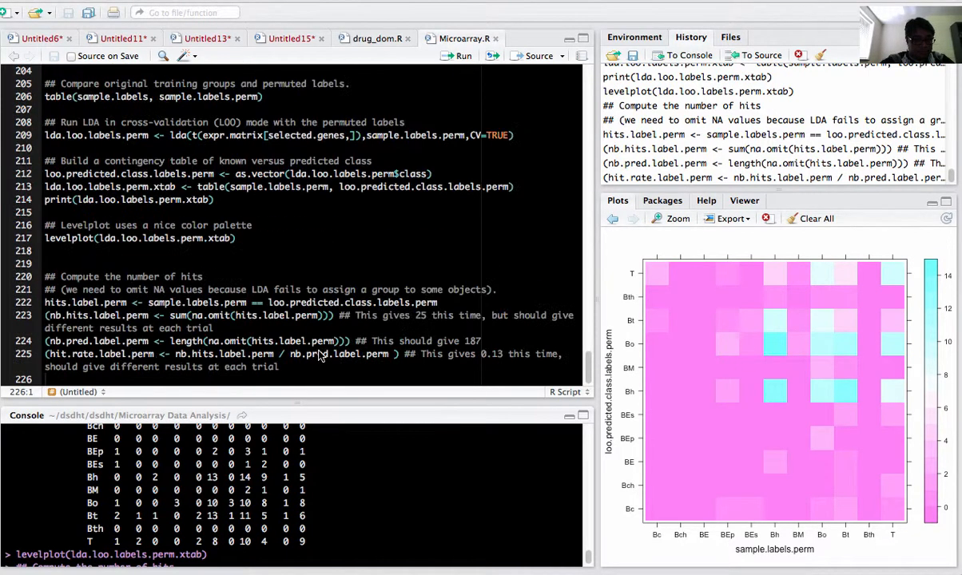
{"action": "scroll", "scroll_direction": "up", "scroll_amount": 3}
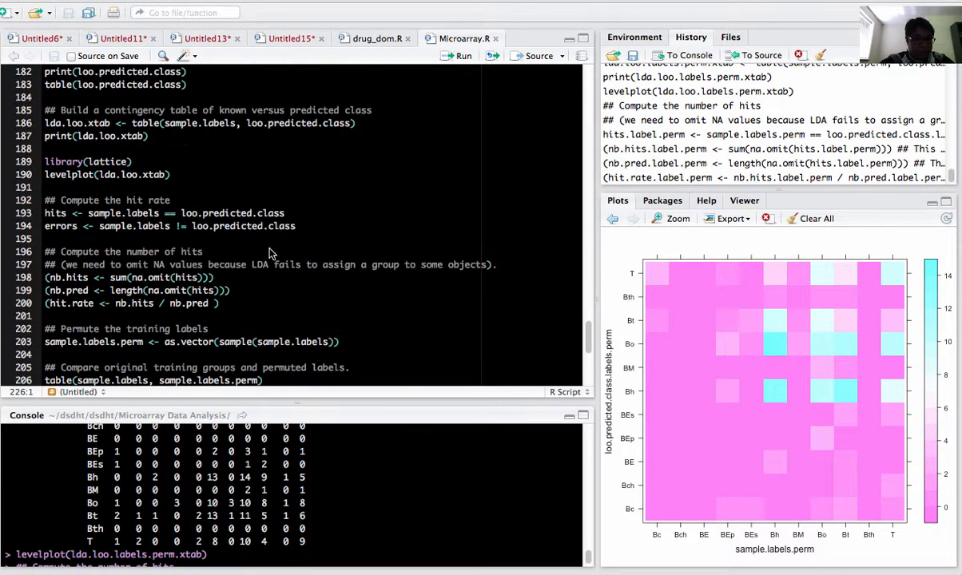
{"action": "scroll", "scroll_direction": "up", "scroll_amount": 3}
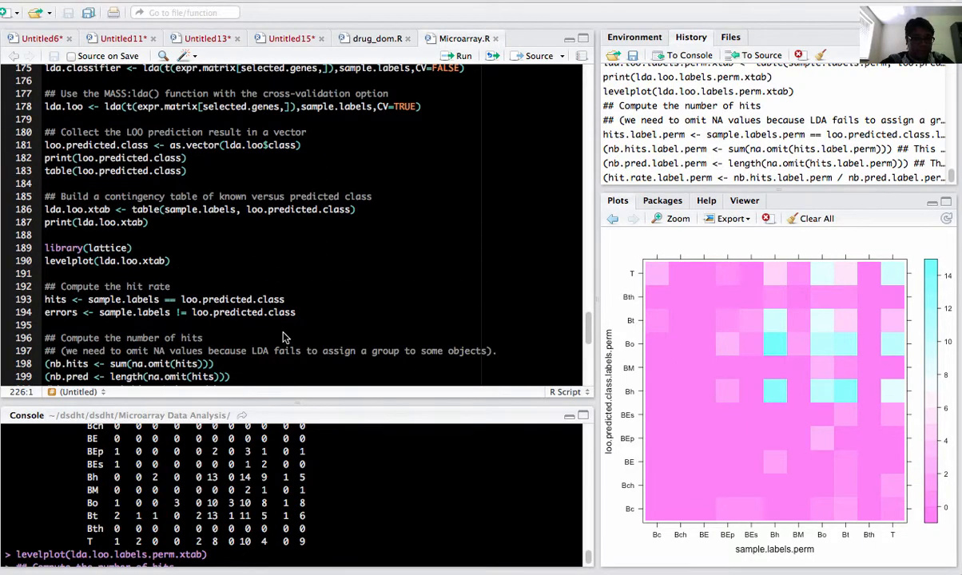
{"action": "scroll", "scroll_direction": "down", "scroll_amount": 3}
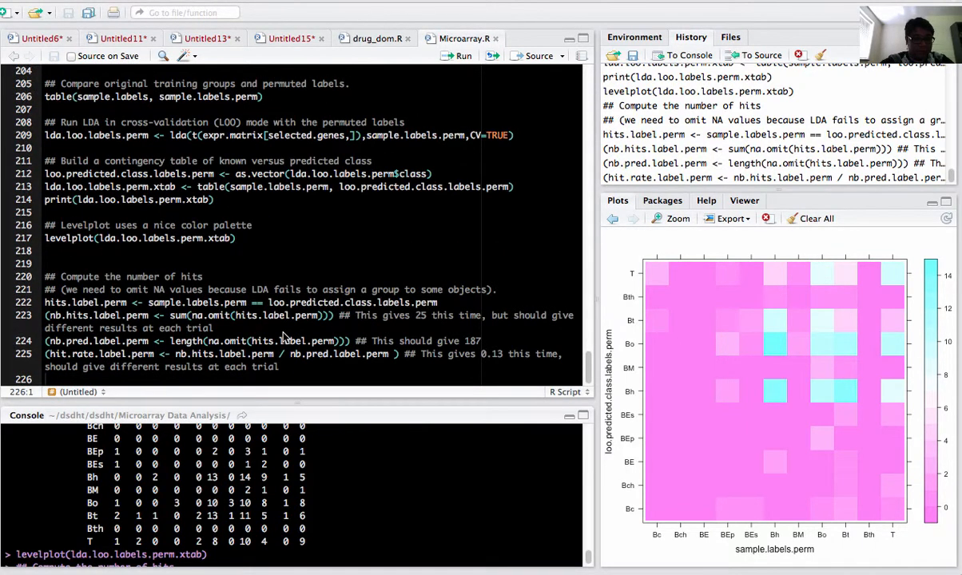
{"action": "scroll", "scroll_direction": "up", "scroll_amount": 3}
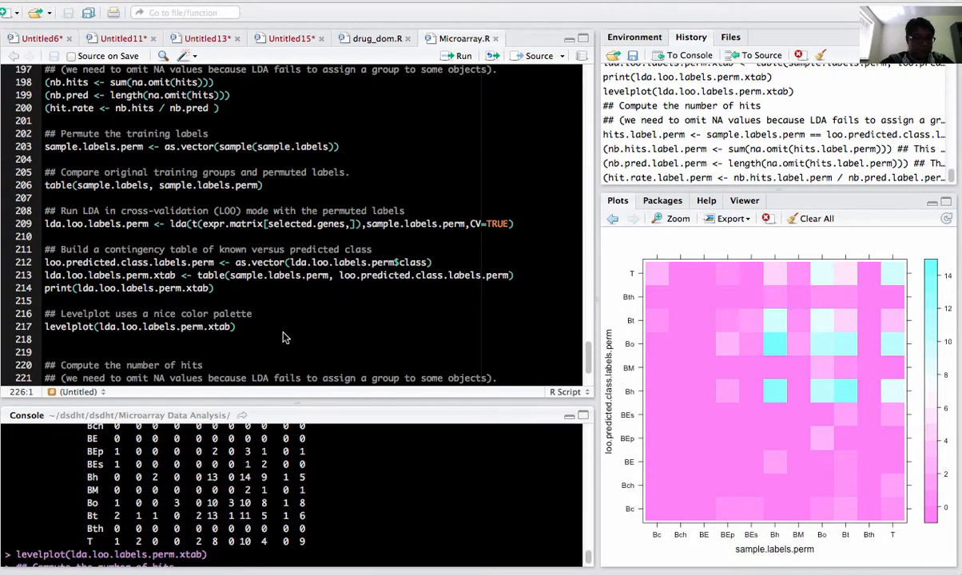
{"action": "scroll", "scroll_direction": "down", "scroll_amount": 3}
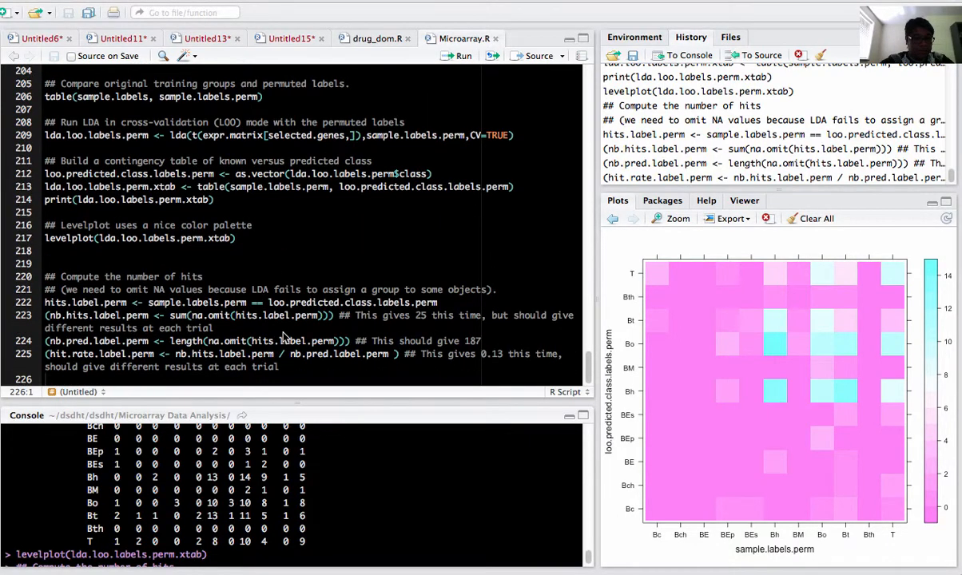
{"action": "mouse_move", "coordinate": [479, 480]}
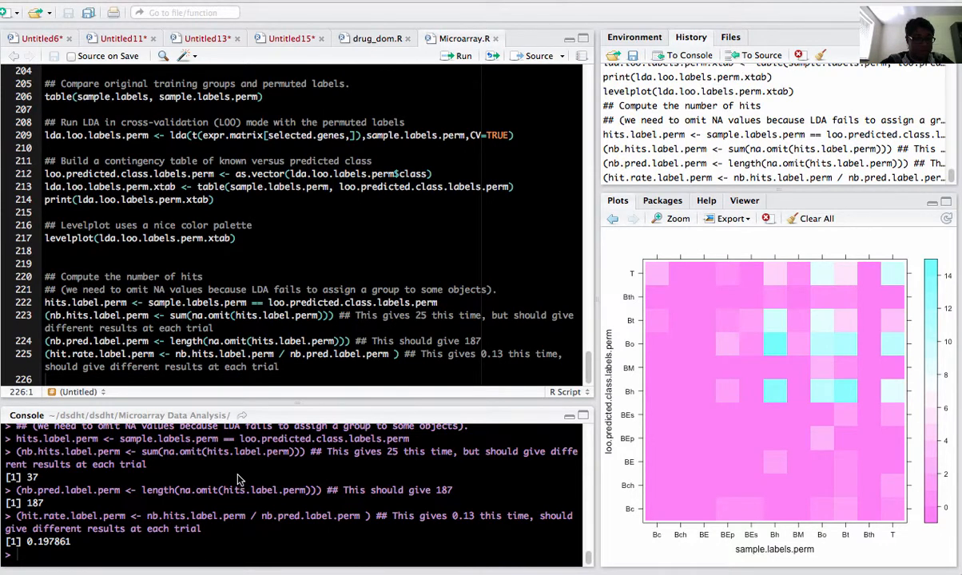
{"action": "mouse_move", "coordinate": [468, 275]}
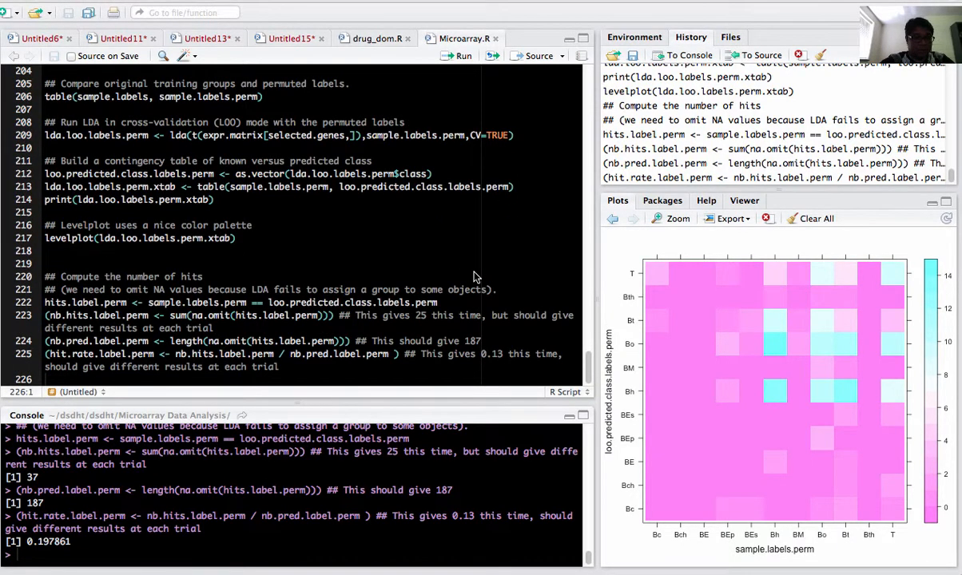
- Compute the permuted-label result: 37 hits of 187 predictions, hit rate 0.197861
{"action": "scroll", "scroll_direction": "up", "scroll_amount": 3}
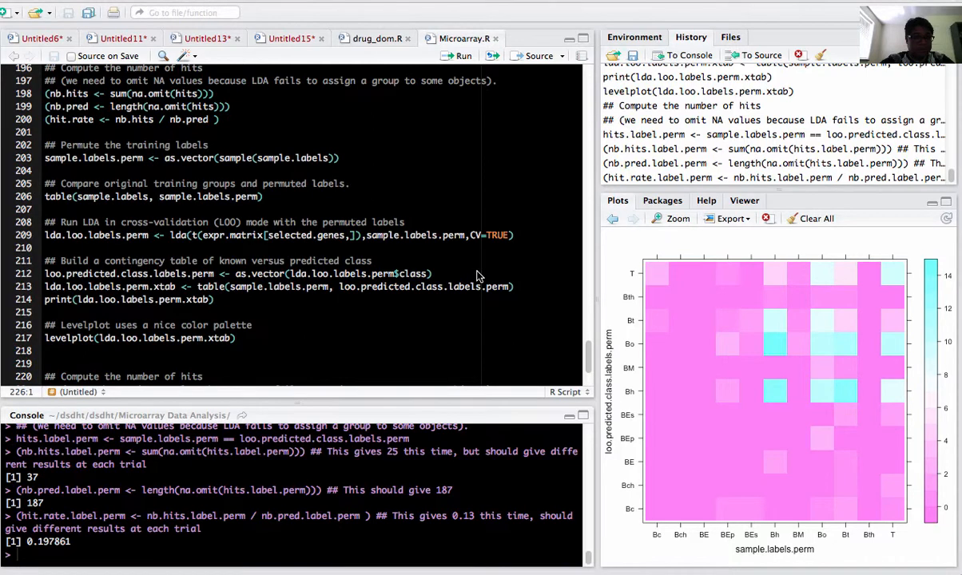
{"action": "mouse_move", "coordinate": [370, 112]}
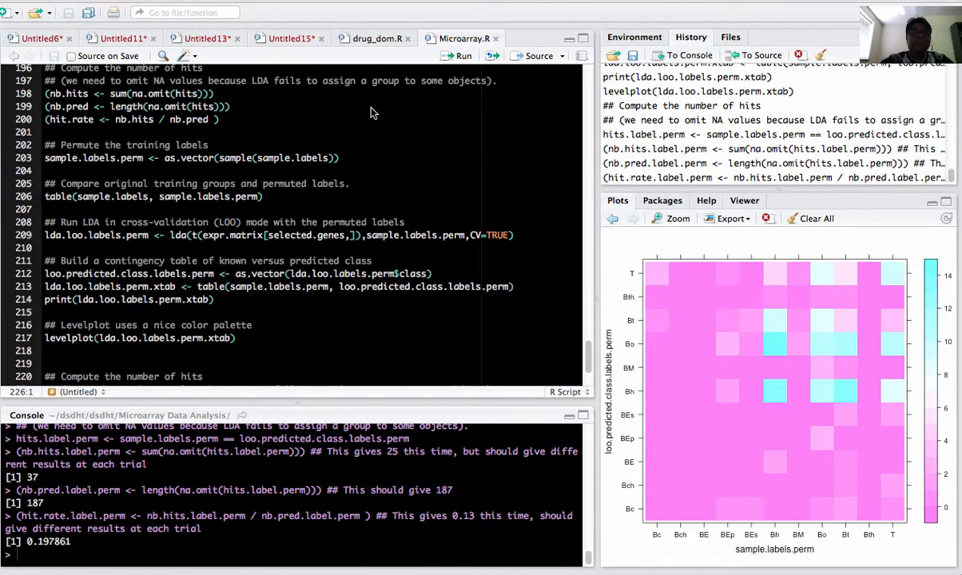